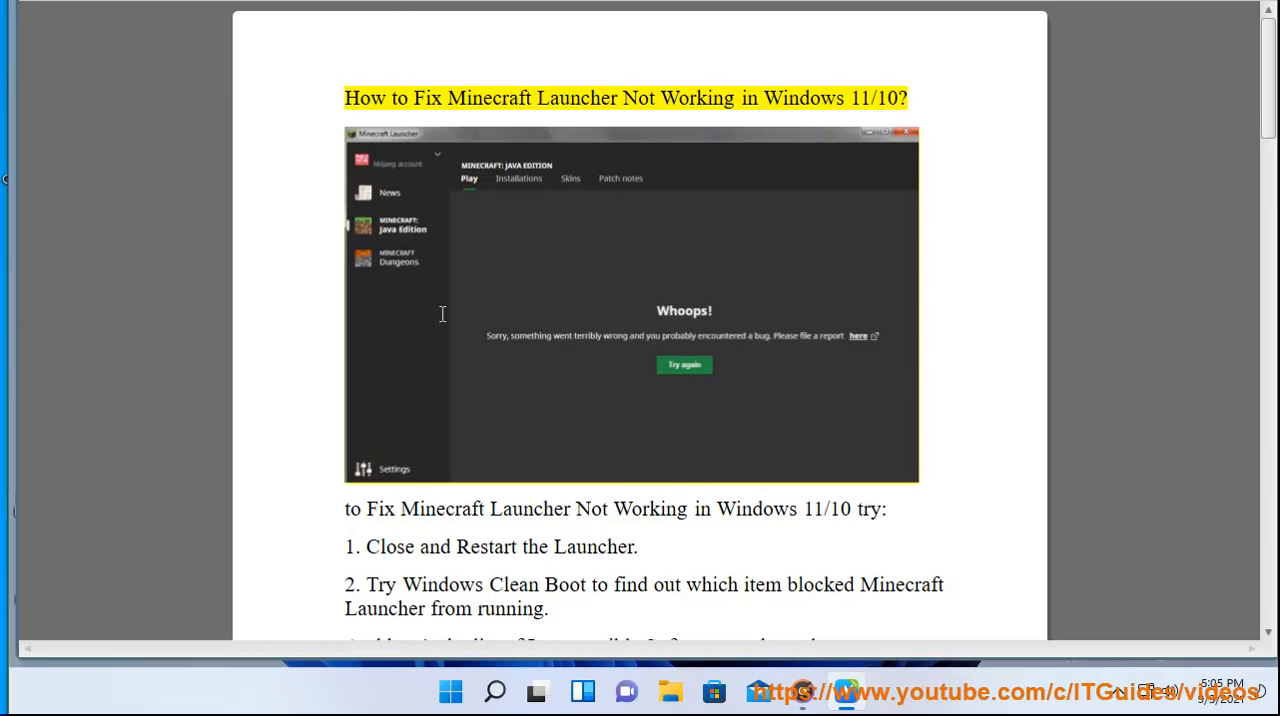
- Highlight the guide's title about fixing Minecraft Launcher not working in Windows 11/10
double_click(808, 98)
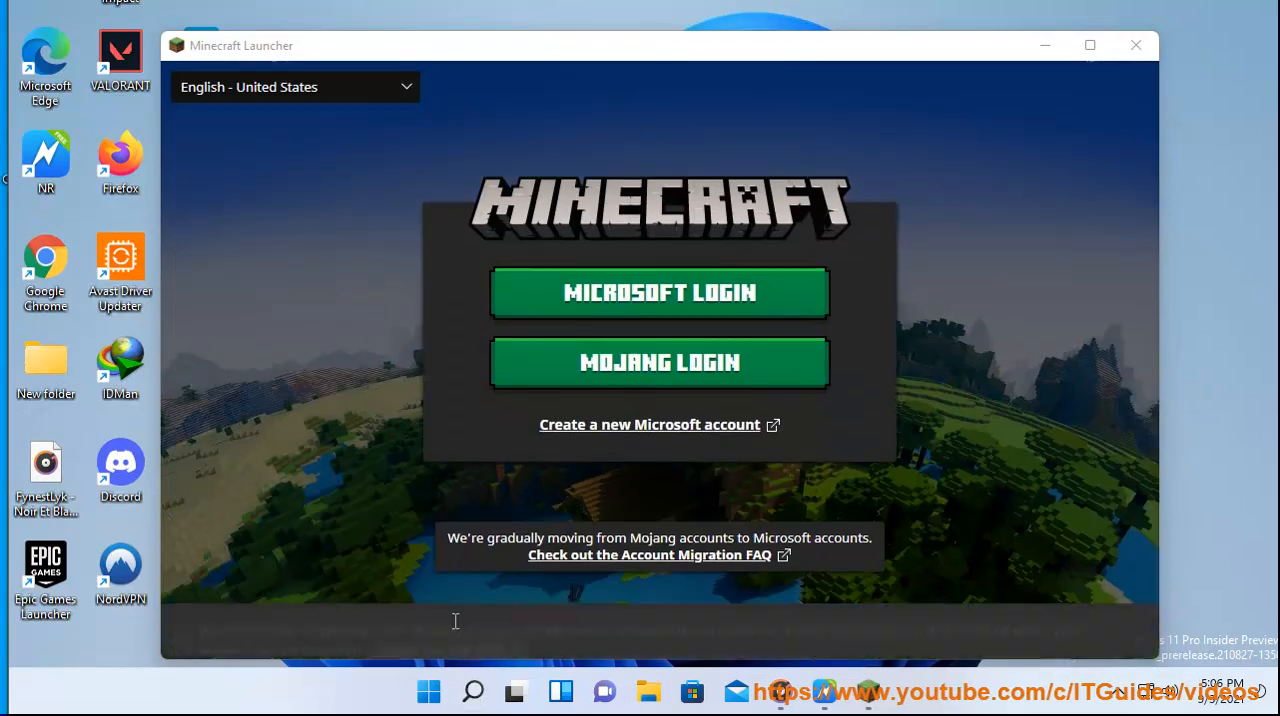
- End the Minecraft Launcher task from its process actions so the launcher window closes
click(474, 692)
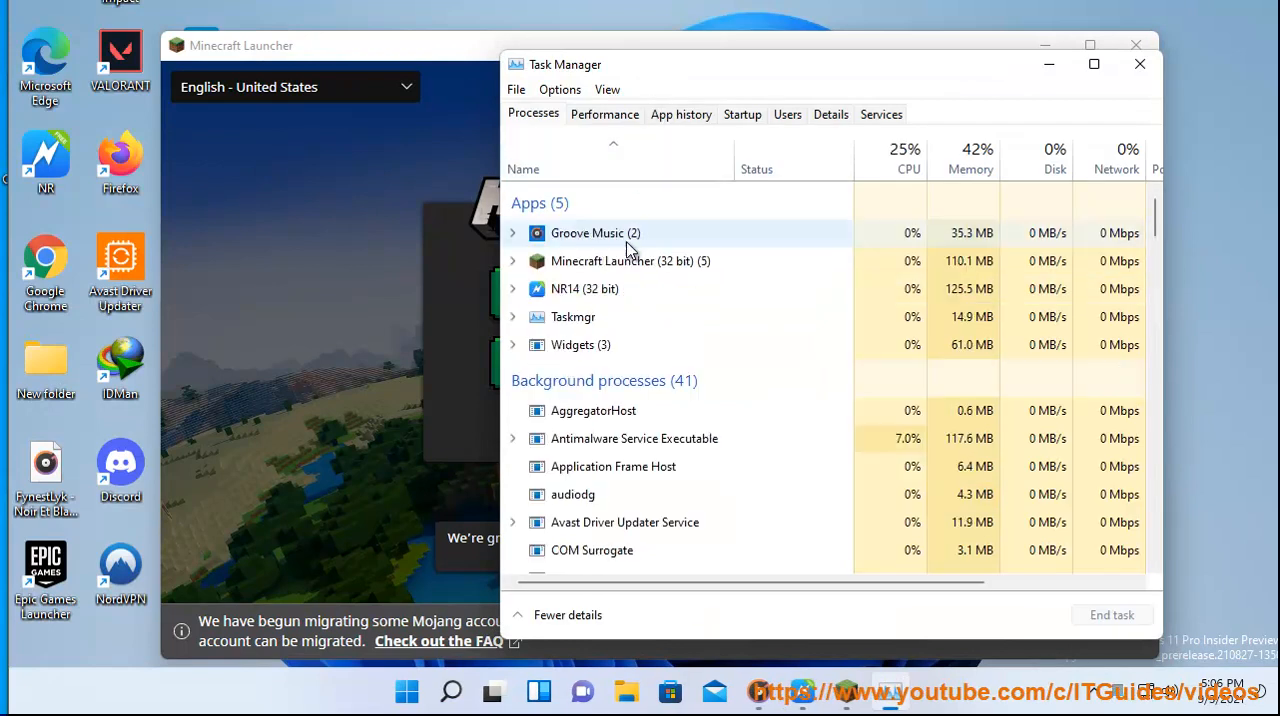
right_click(624, 260)
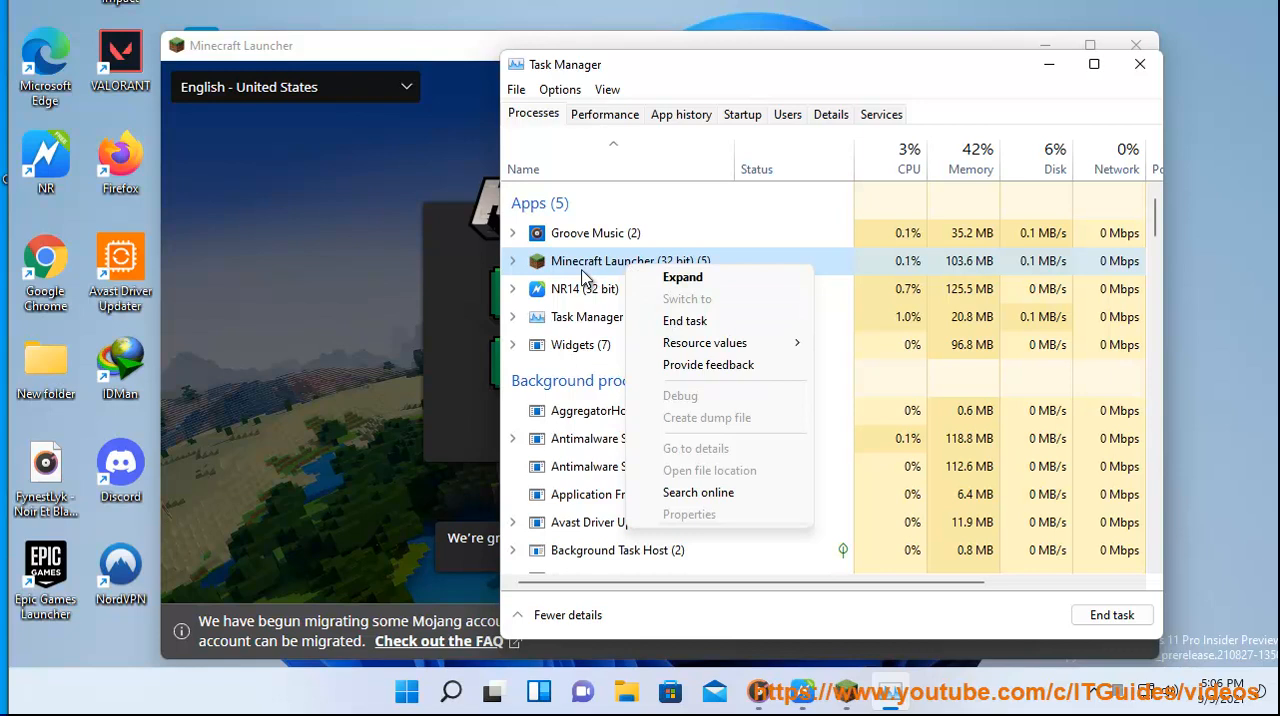
click(684, 276)
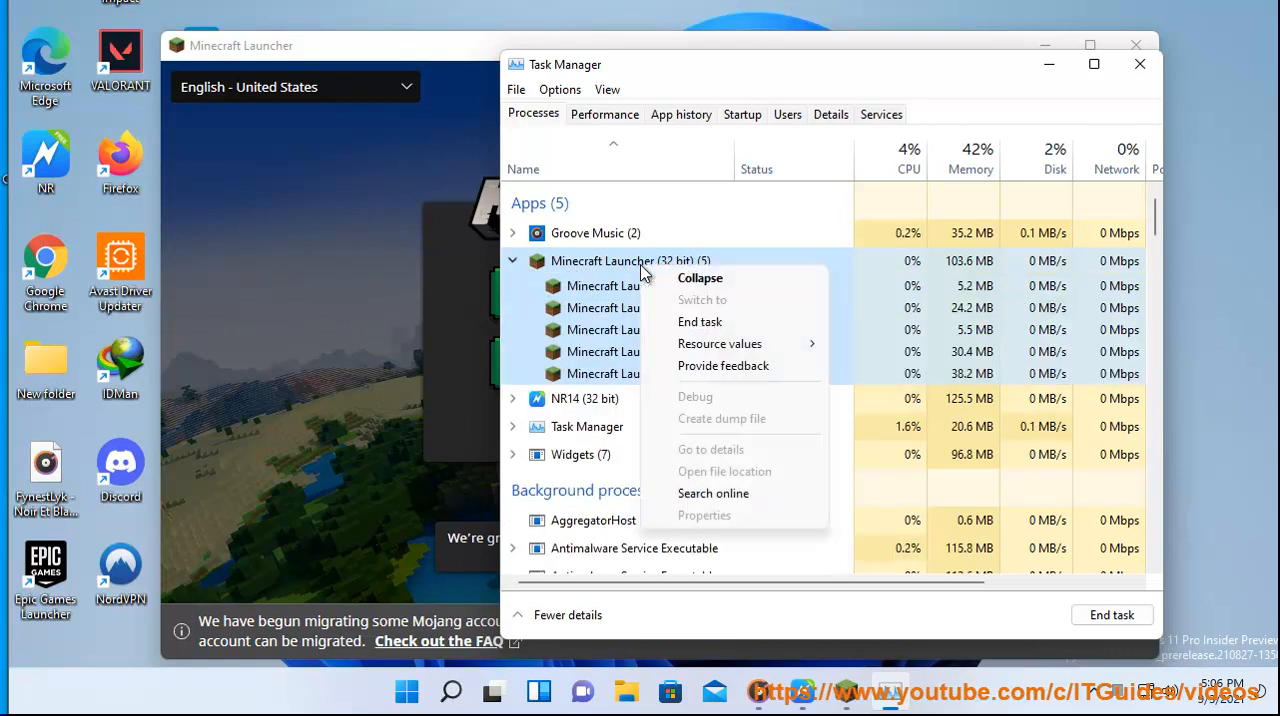
click(700, 320)
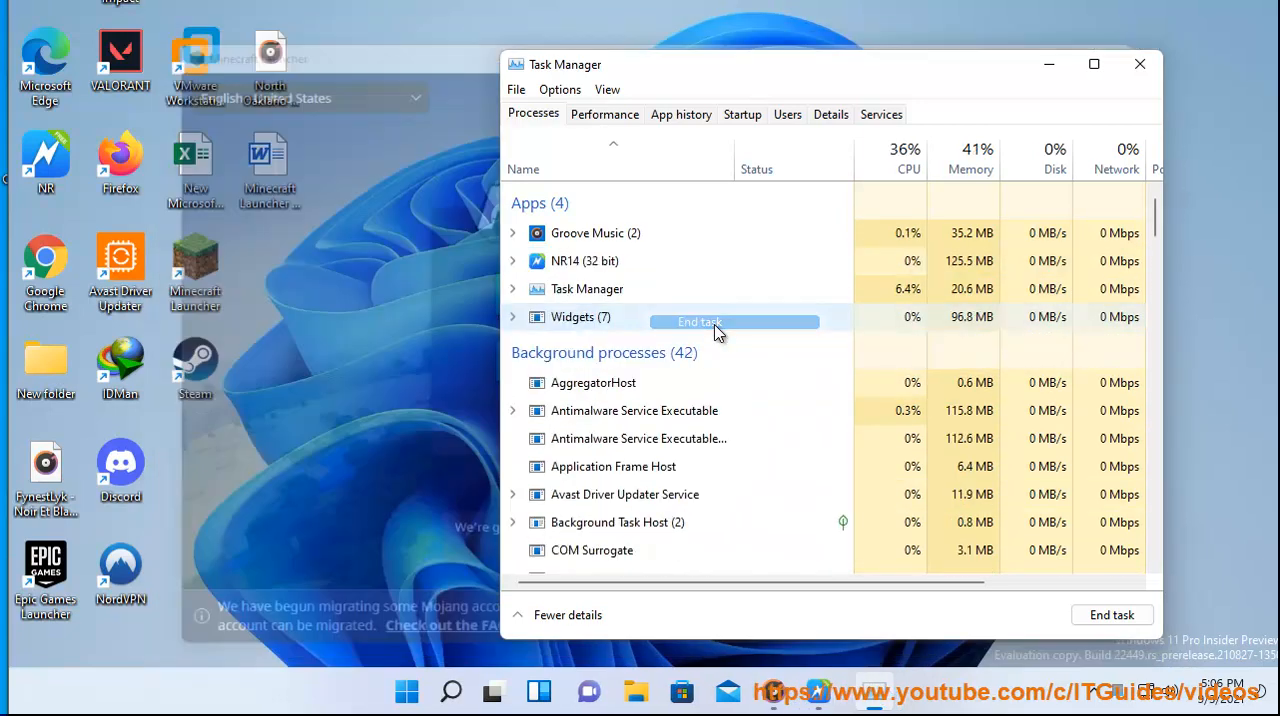
click(716, 320)
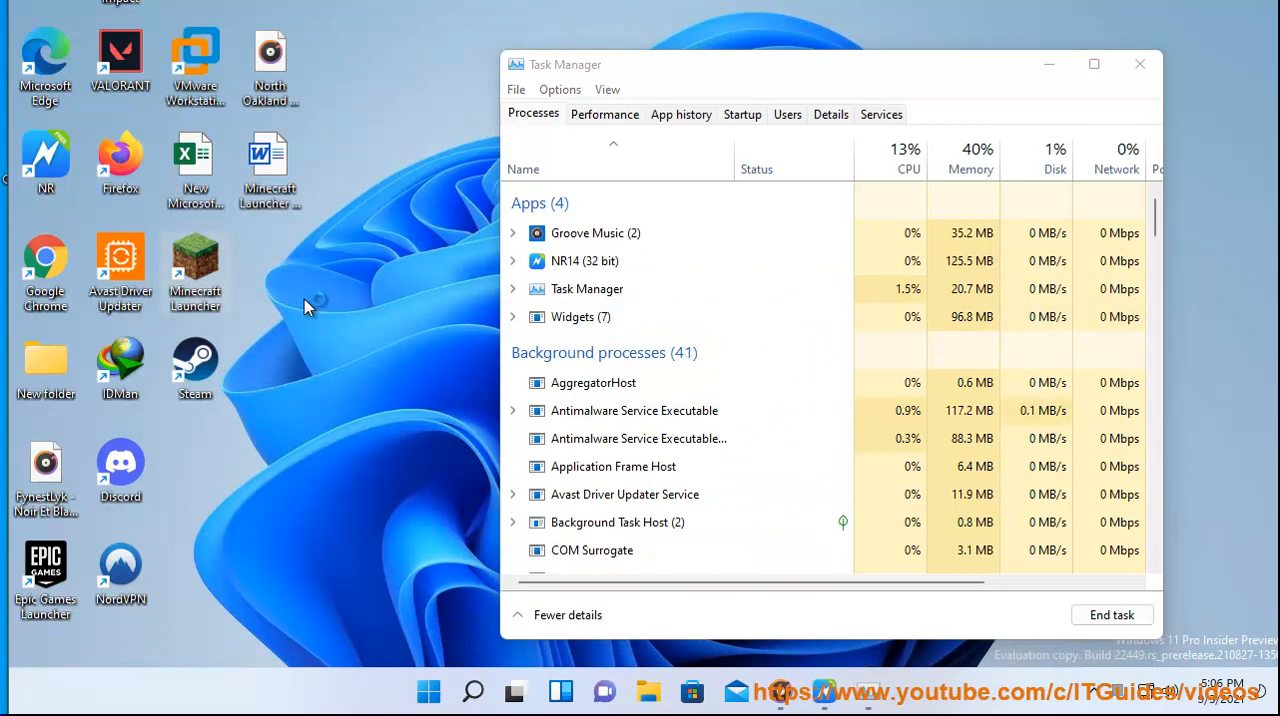
- Highlight the Windows Clean Boot step in the guide, then show Task Manager's Startup apps list
click(1136, 60)
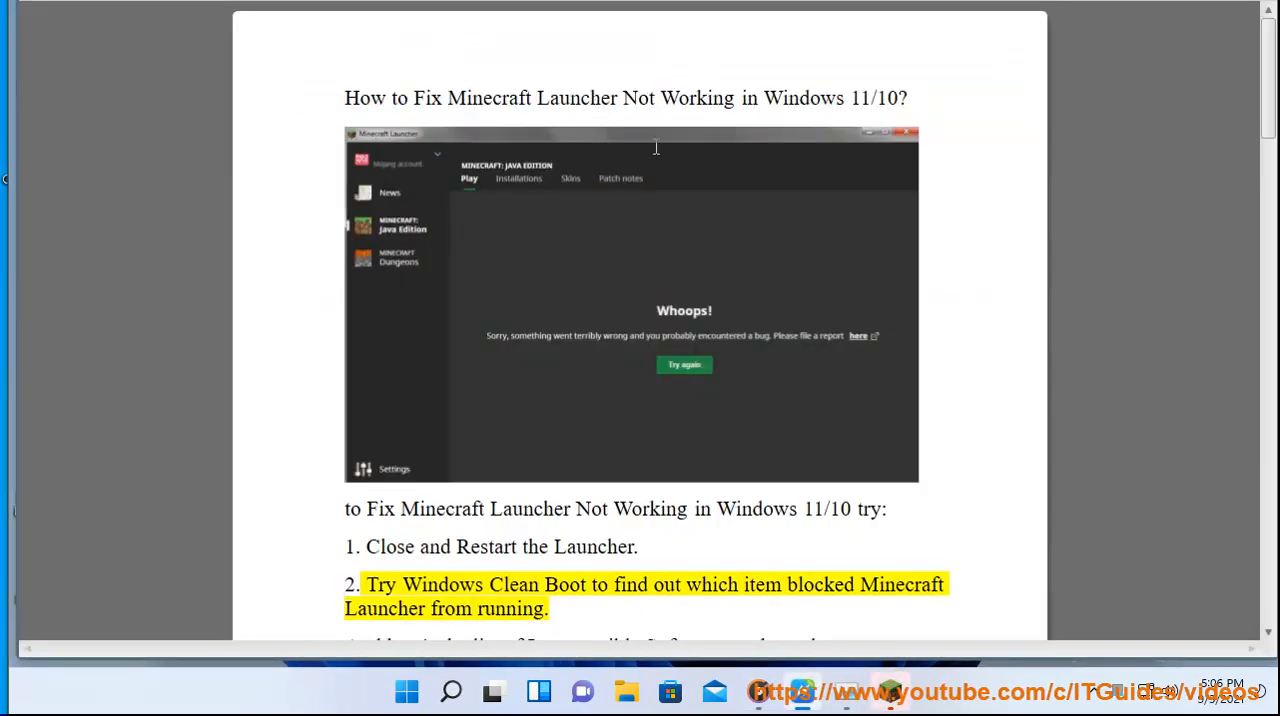
double_click(818, 584)
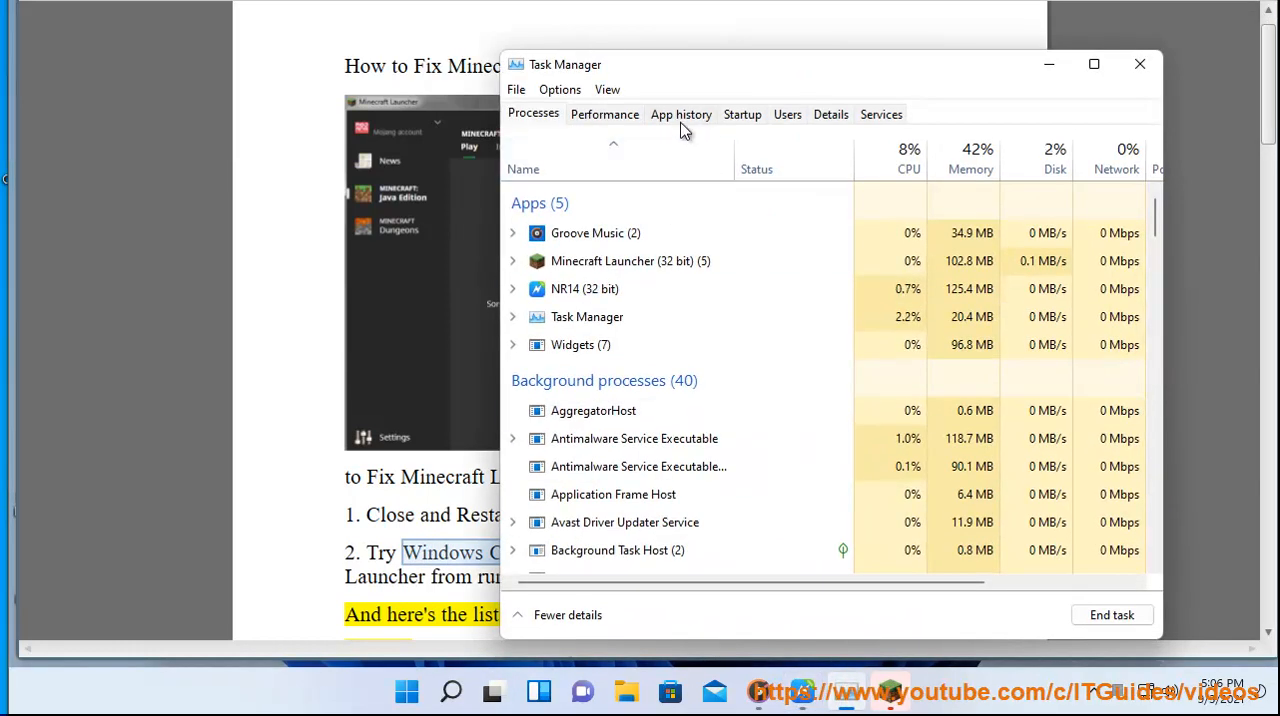
click(740, 112)
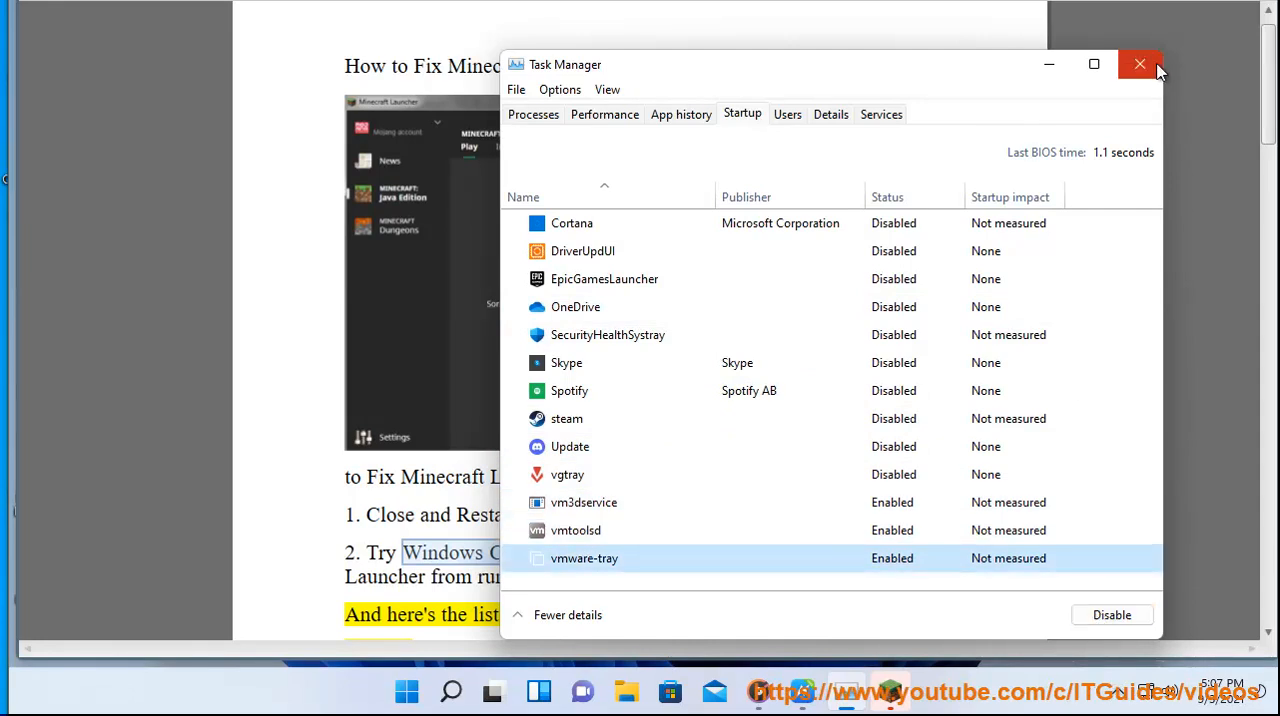
- Hide all Microsoft services on the Services list and confirm with OK, closing System Configuration
click(1140, 64)
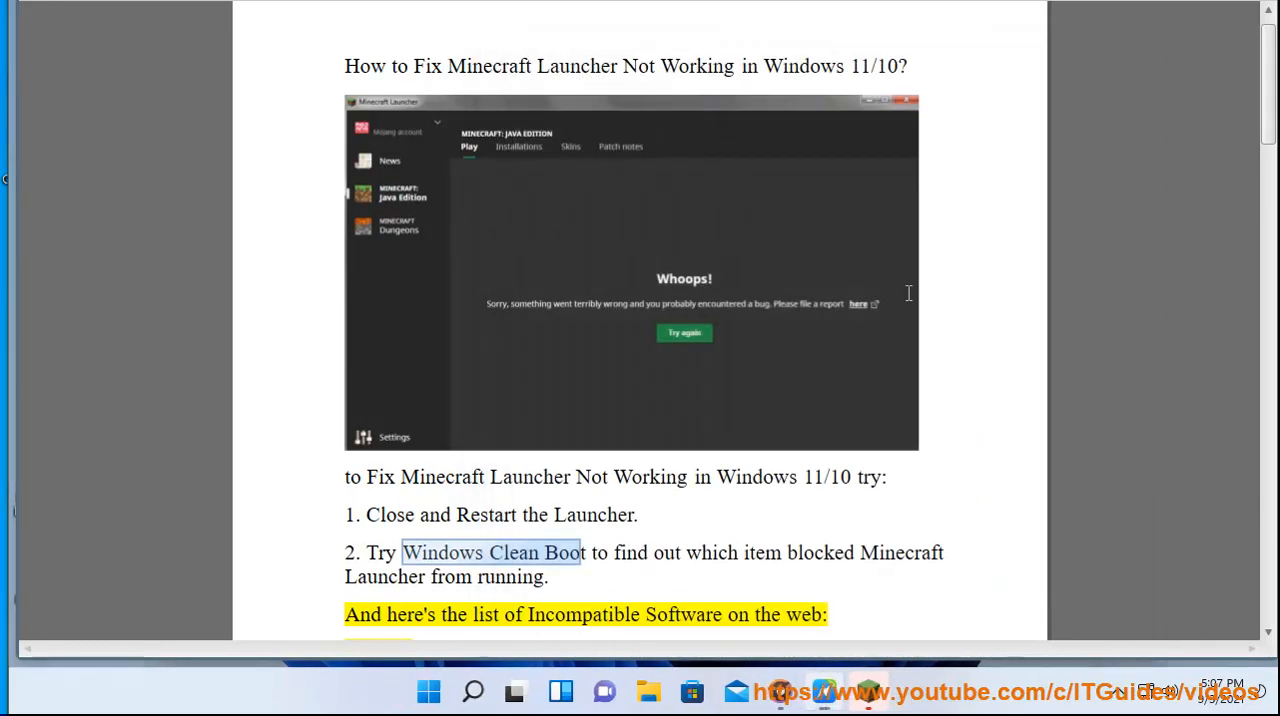
mouse_move(636, 384)
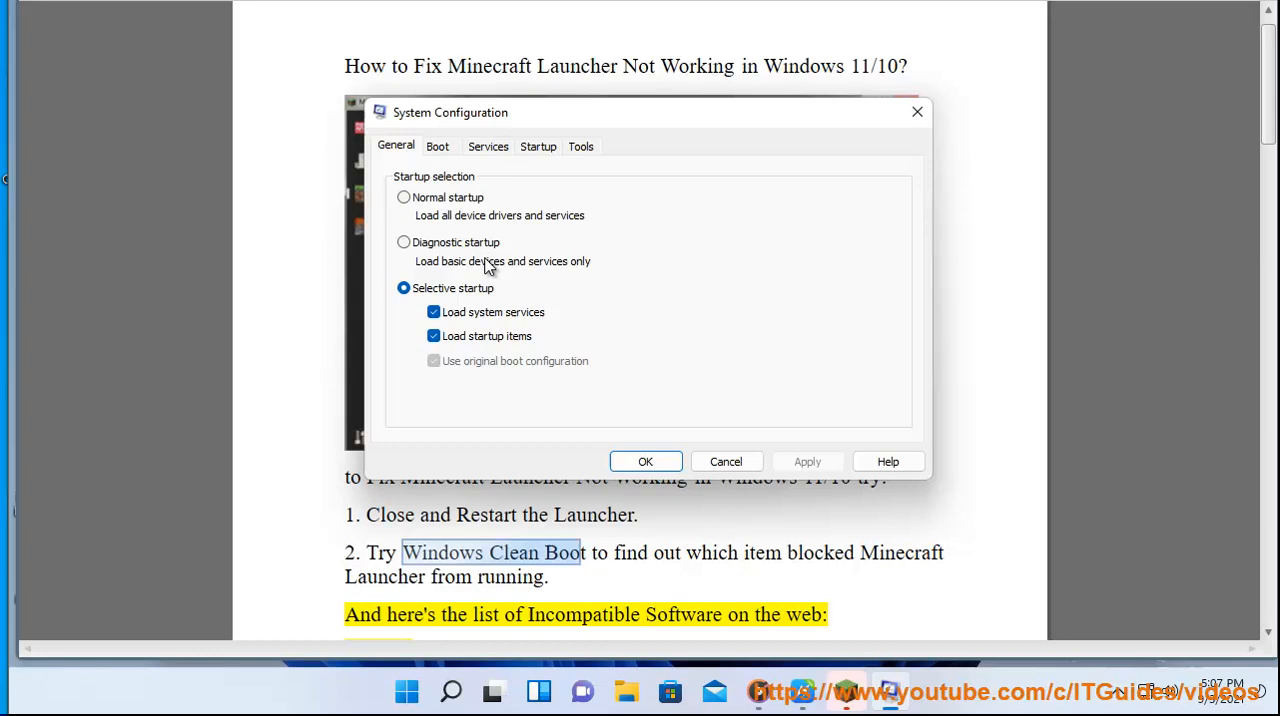
click(488, 146)
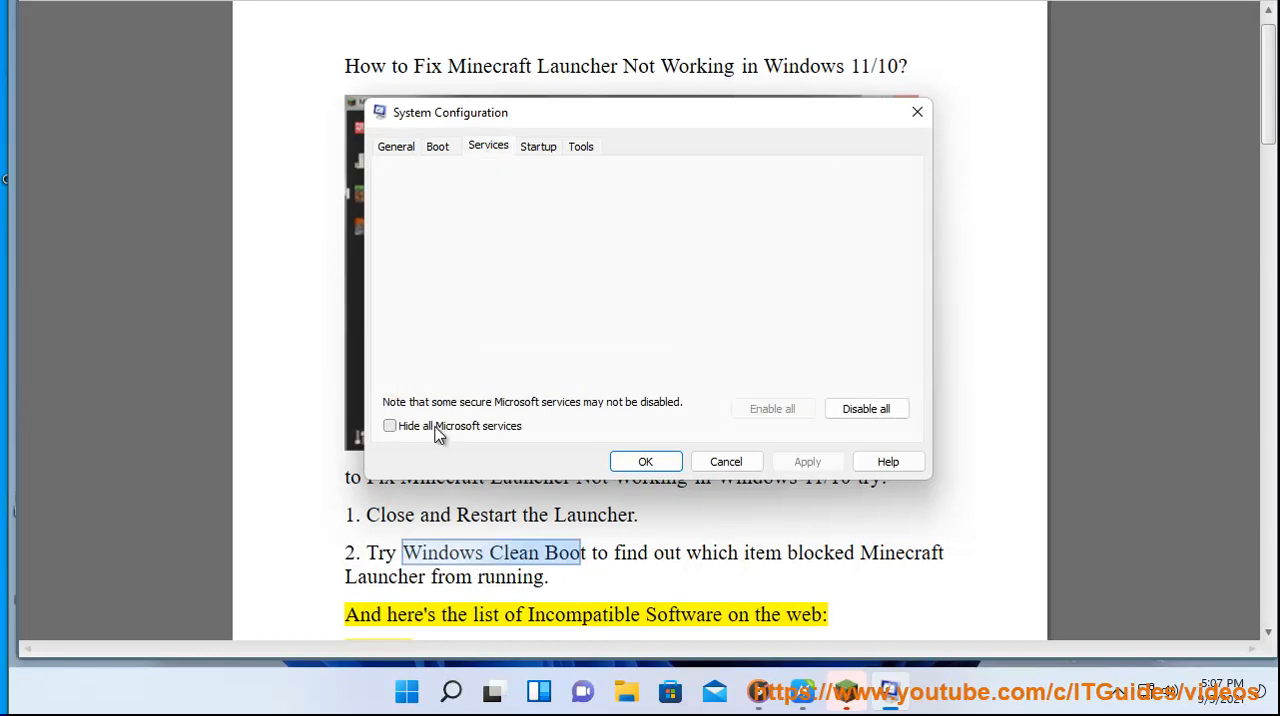
click(390, 426)
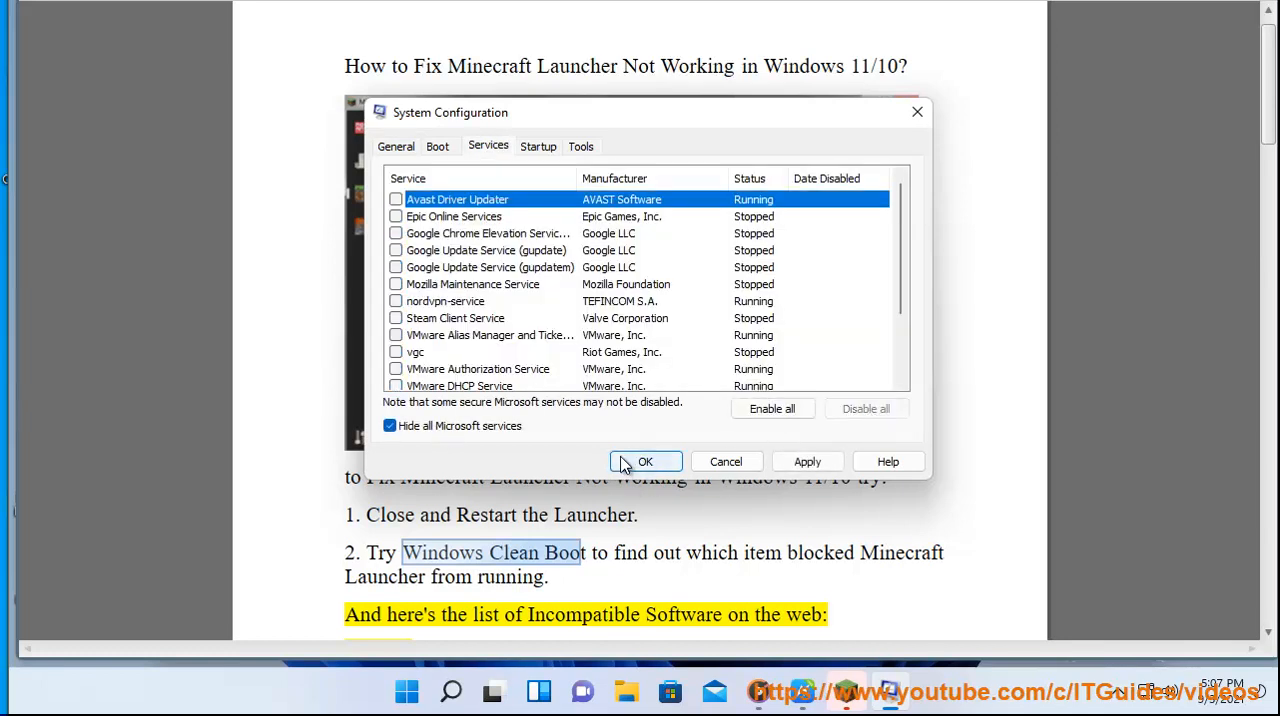
click(644, 460)
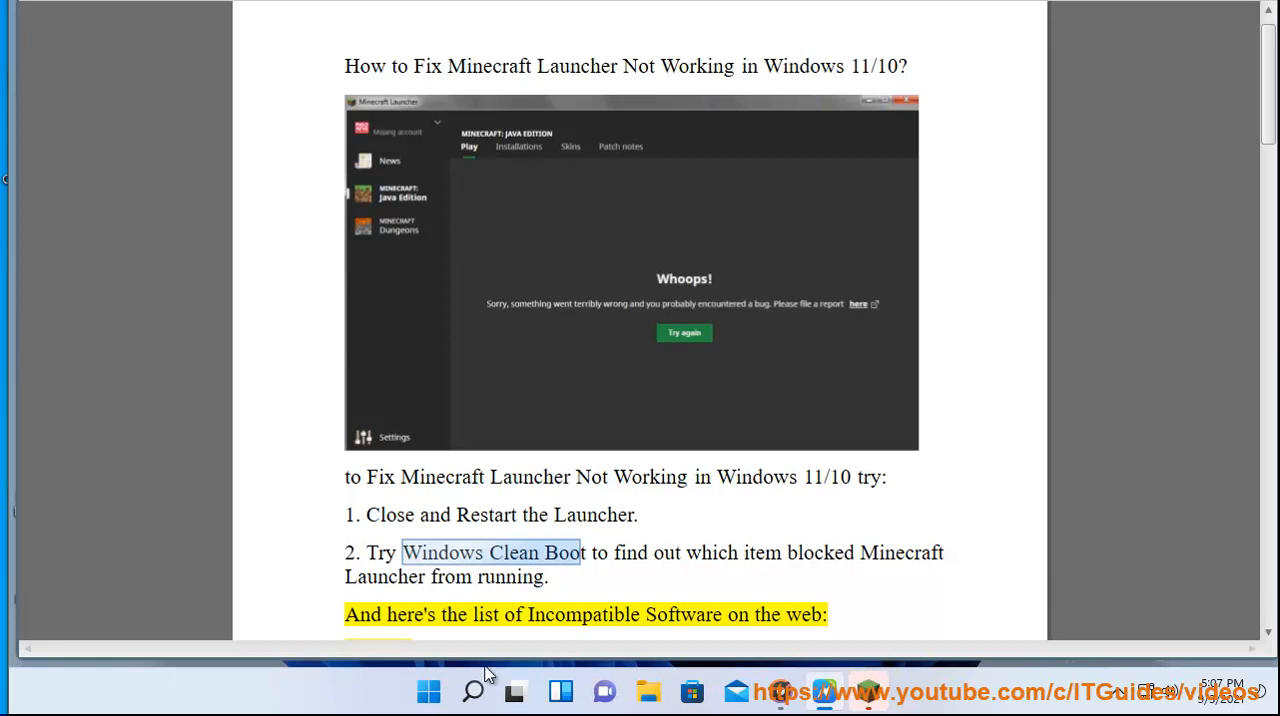
click(470, 692)
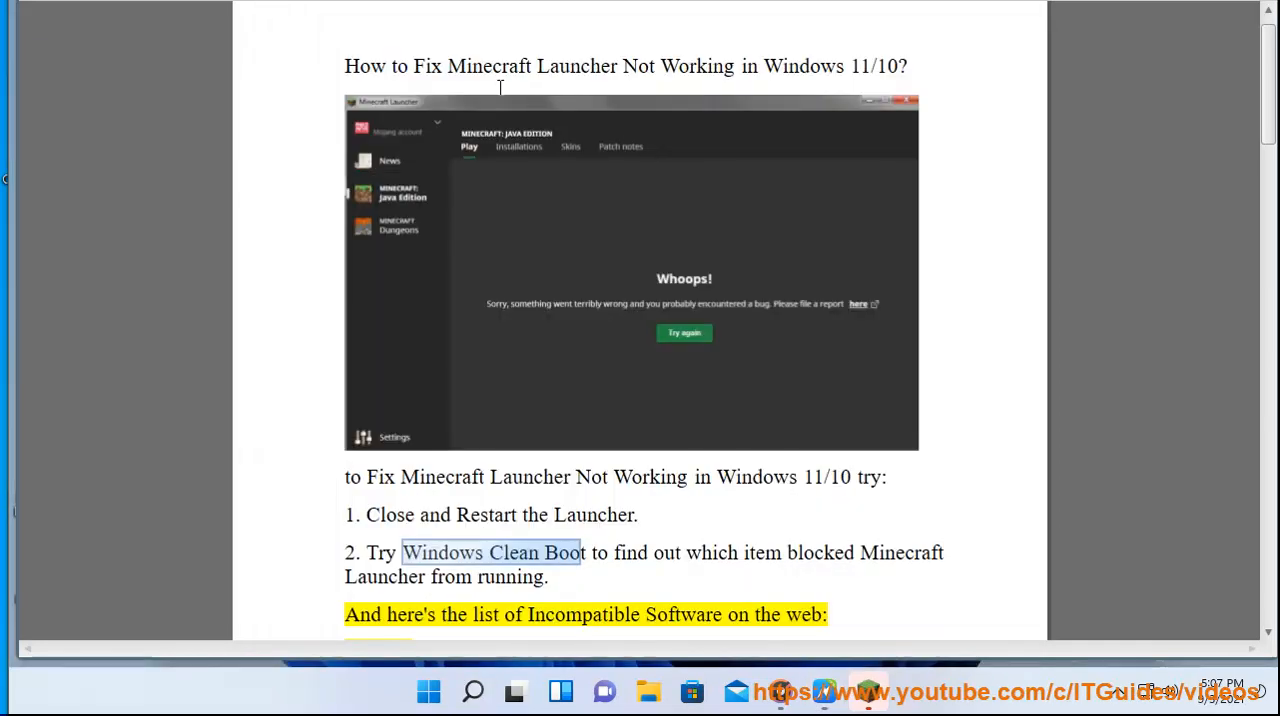
mouse_move(904, 514)
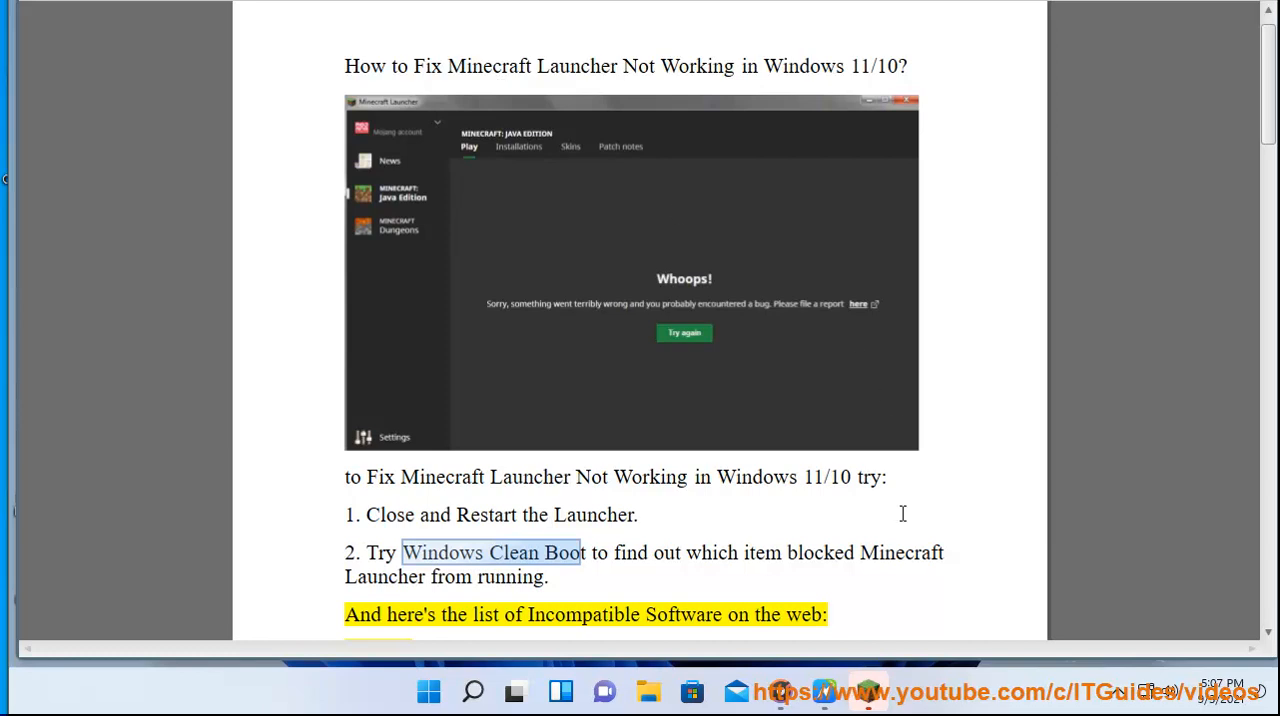
mouse_move(548, 552)
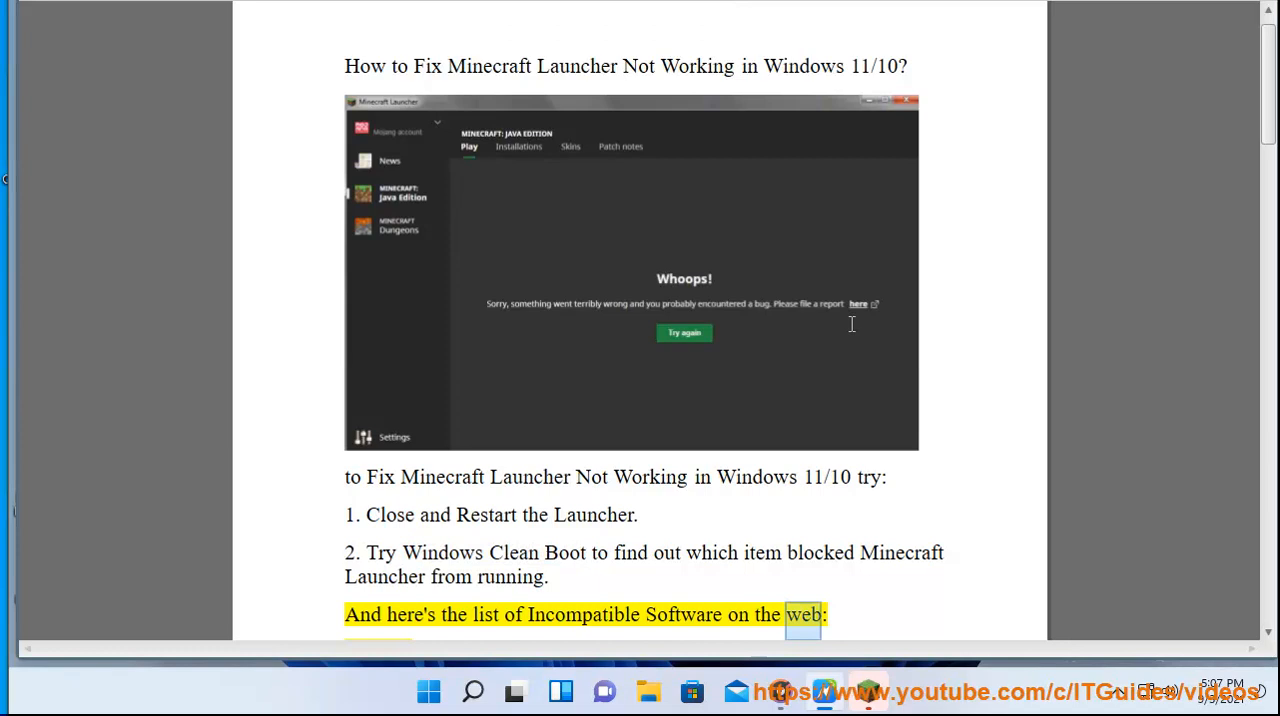
scroll(down, 3)
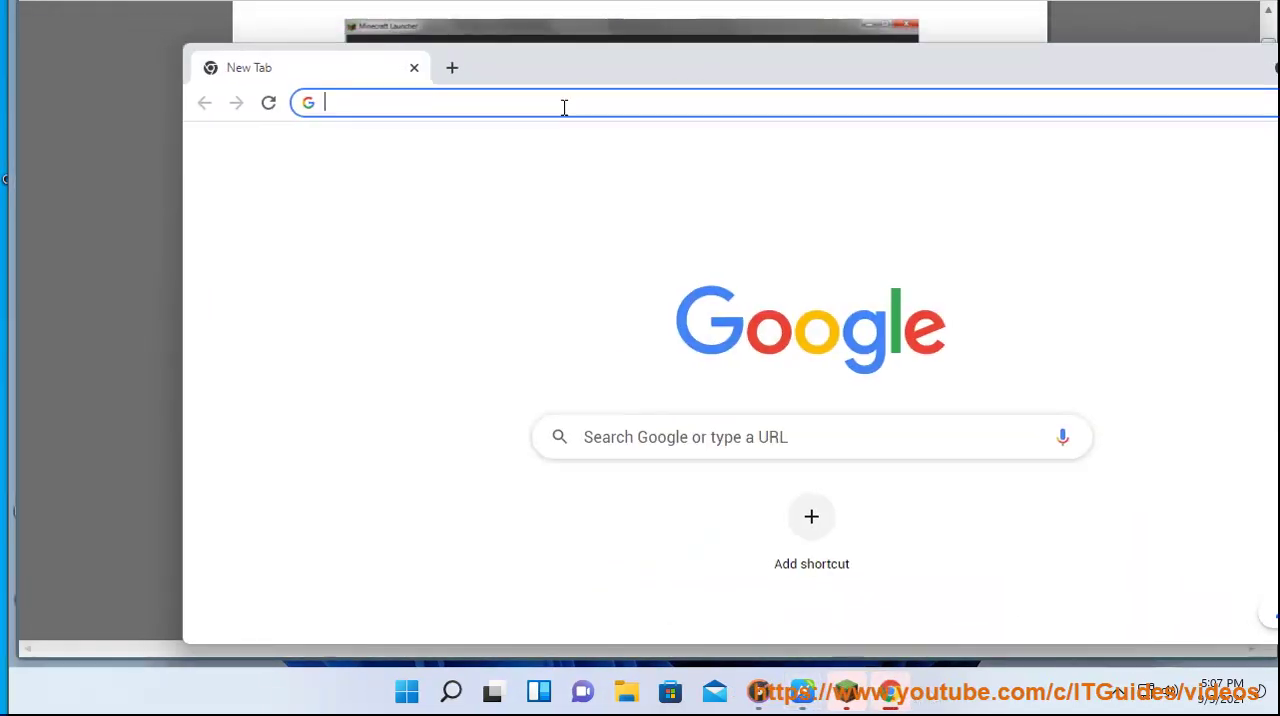
- Search Google for 'clean boot windows 10' and reach Microsoft's clean boot support page
text(clean boot windows 10)
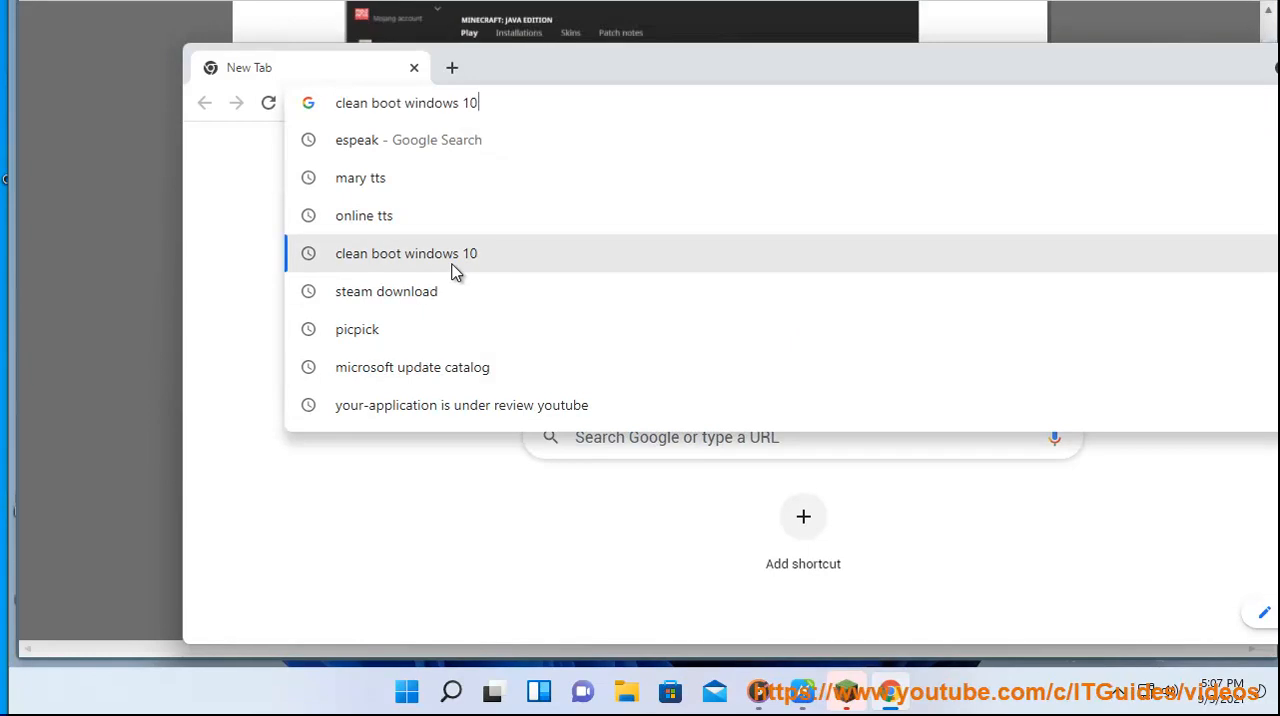
click(406, 252)
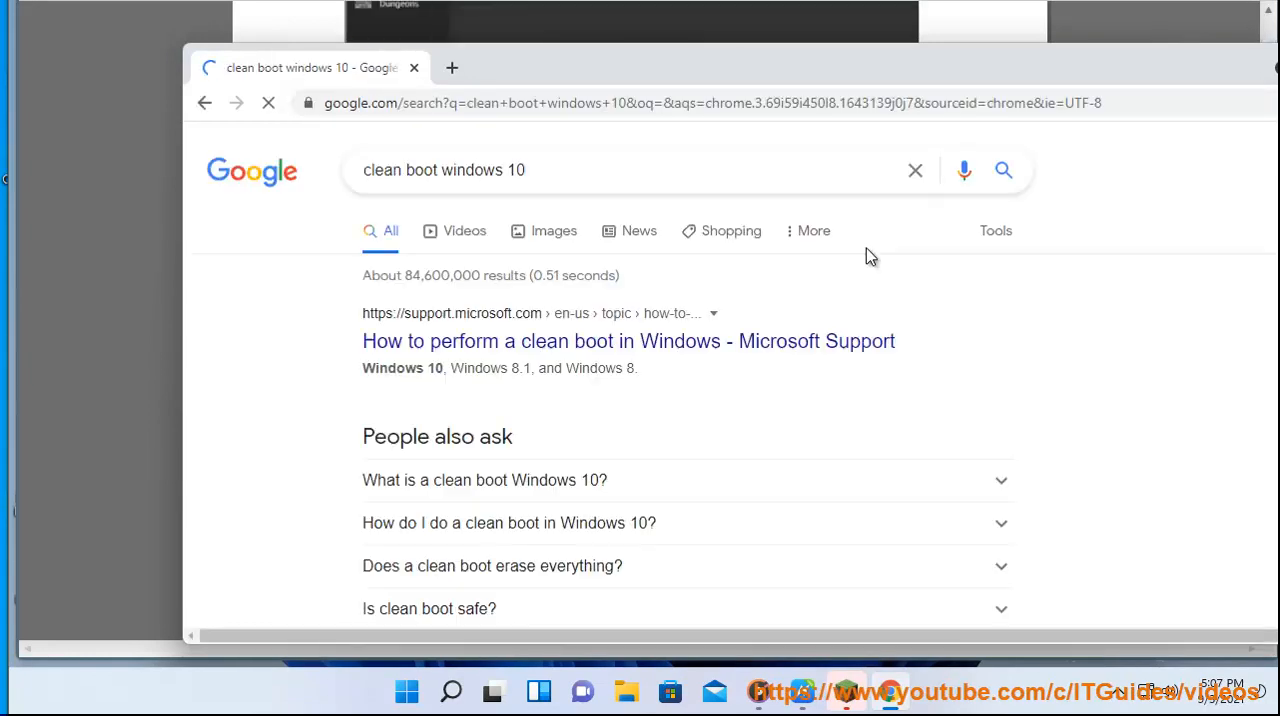
click(628, 340)
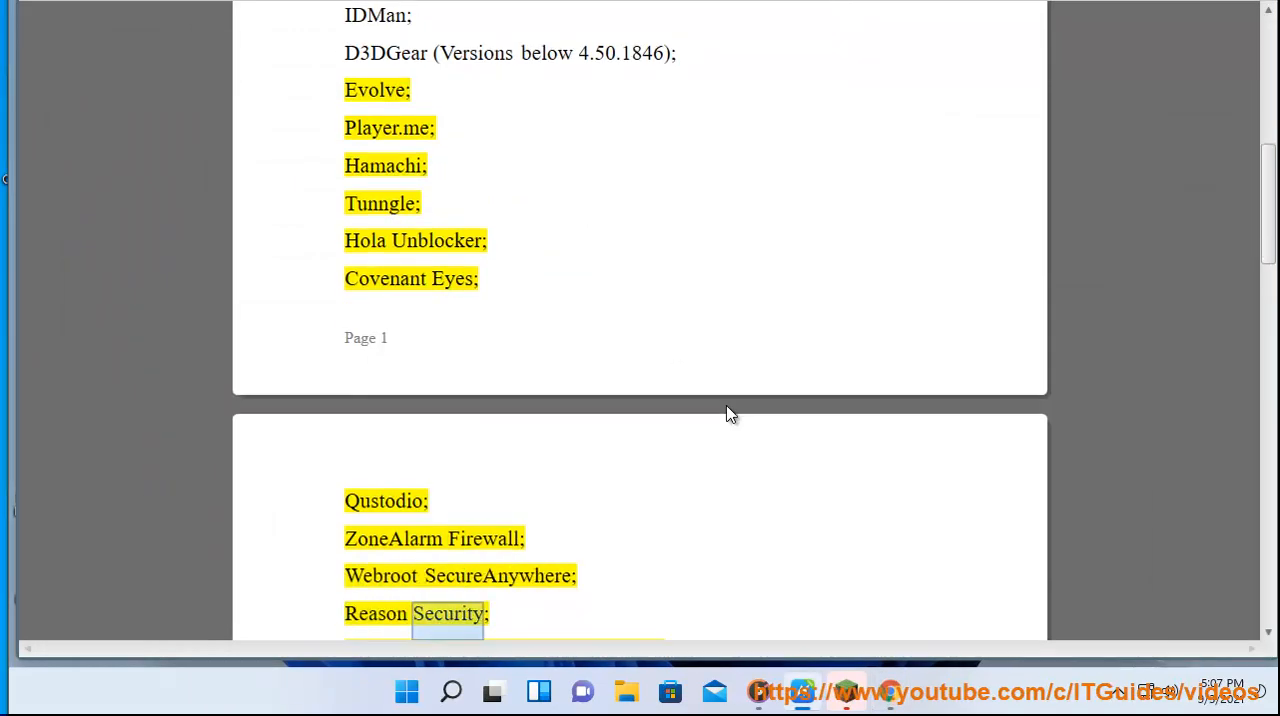
- Scroll past the incompatible software list to steps 3-4 and mark words in the driver update step
scroll(down, 3)
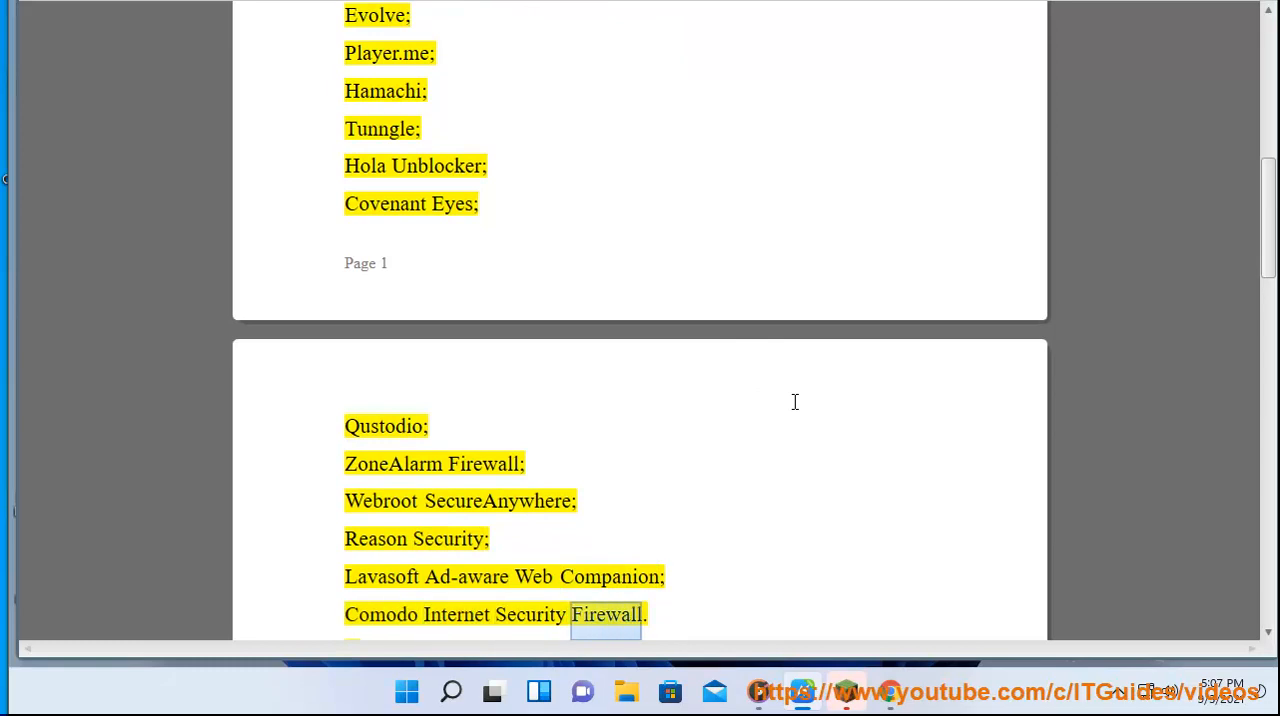
scroll(down, 3)
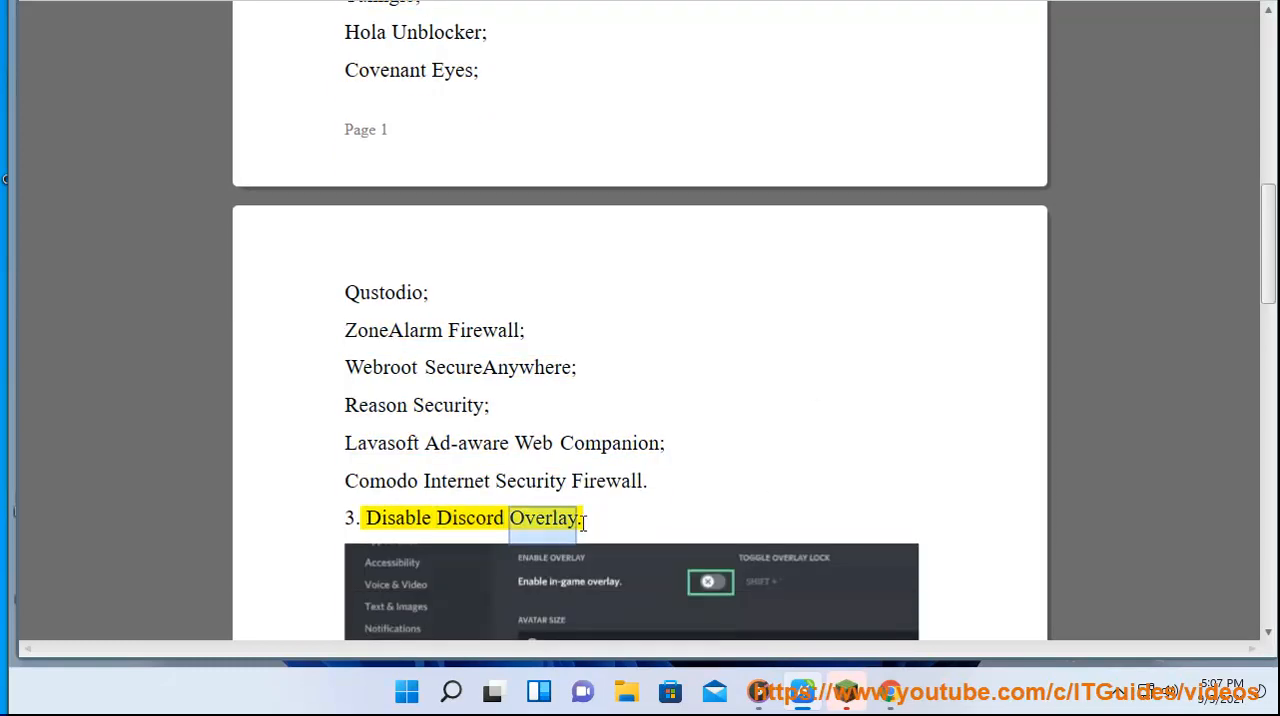
scroll(down, 3)
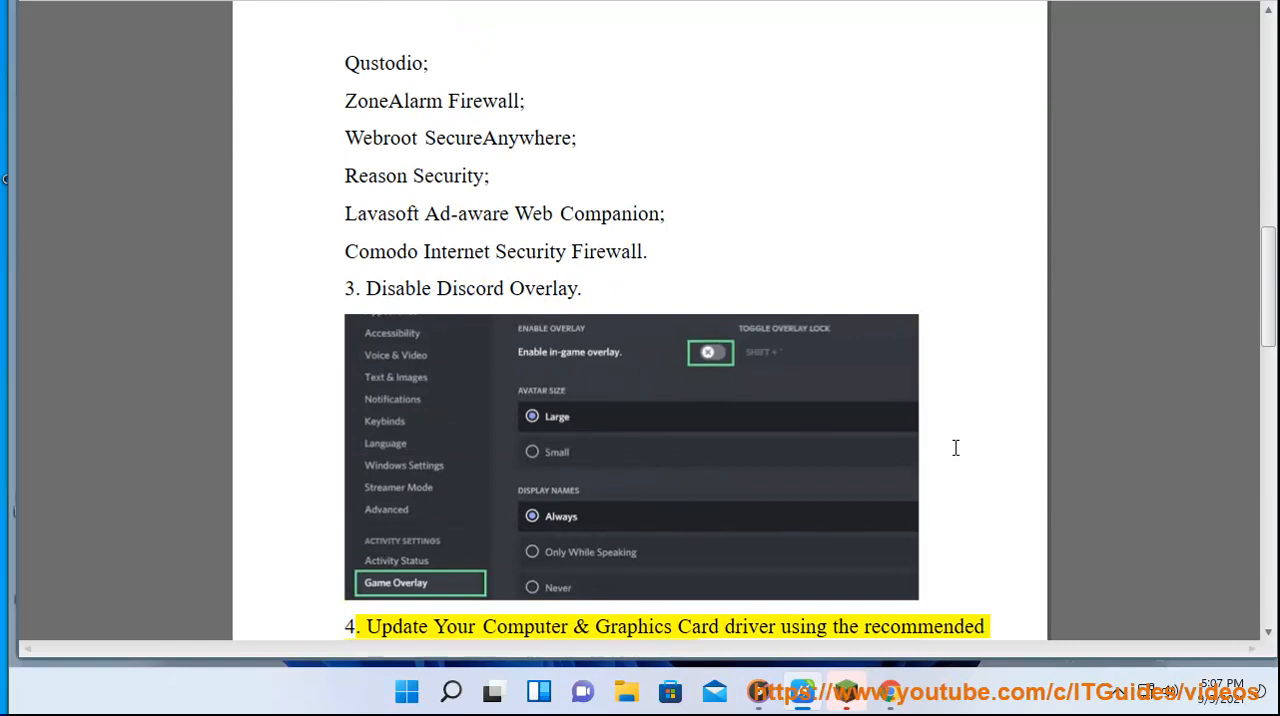
scroll(down, 3)
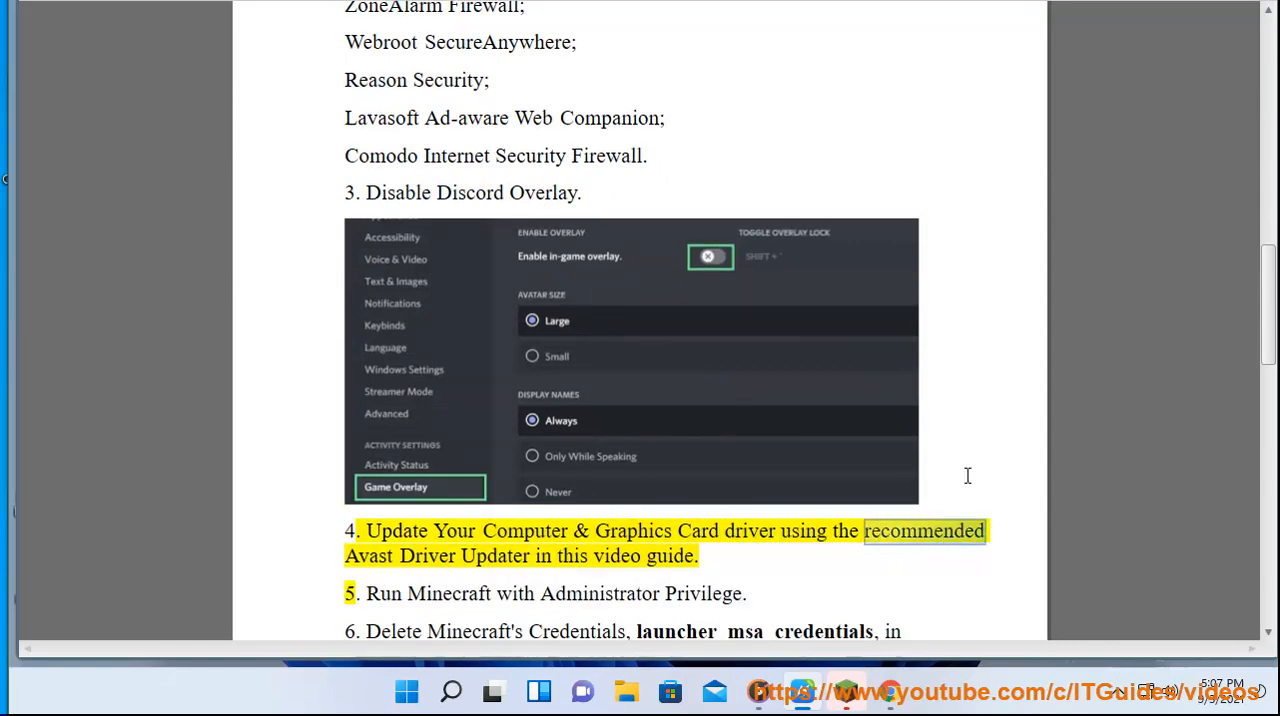
double_click(668, 556)
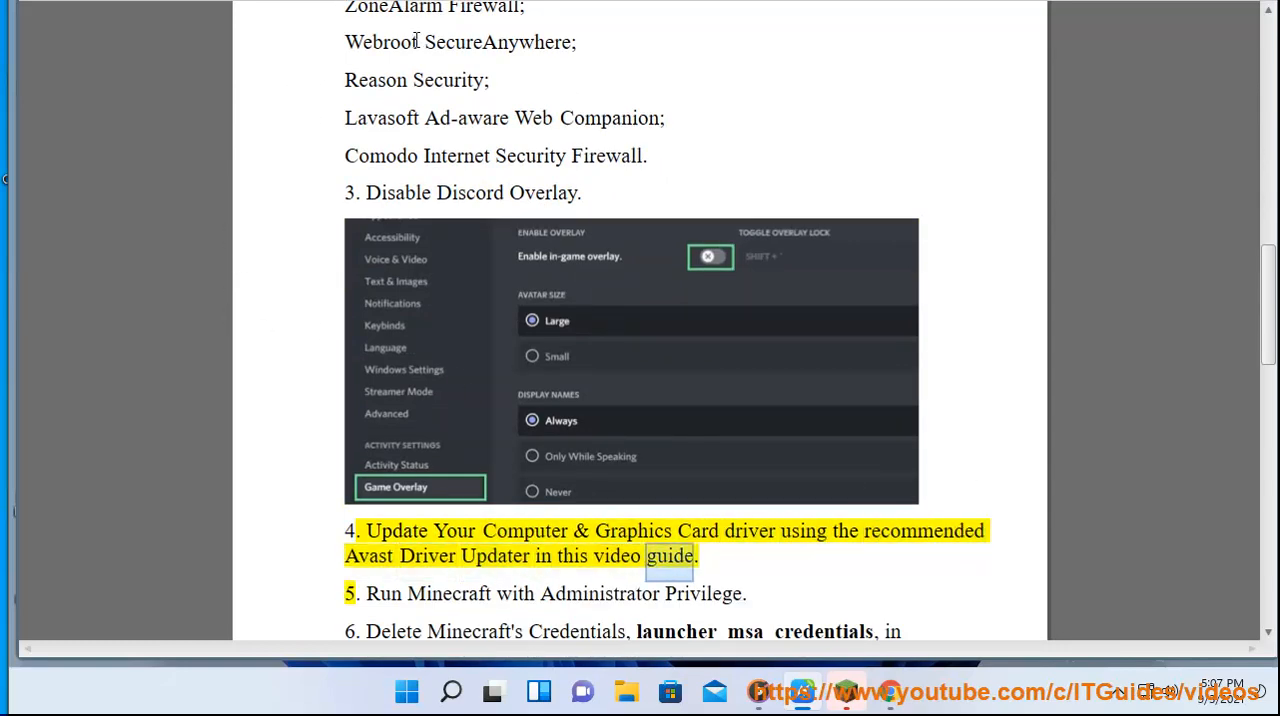
double_click(526, 530)
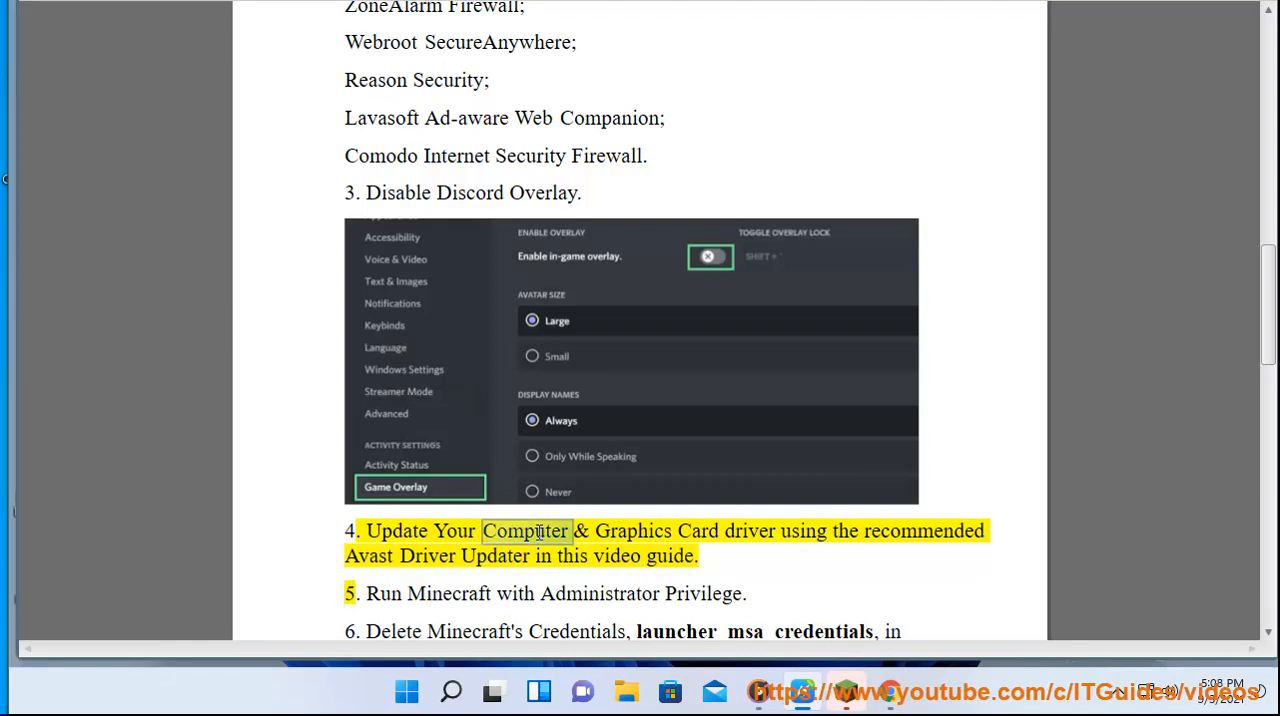
click(408, 692)
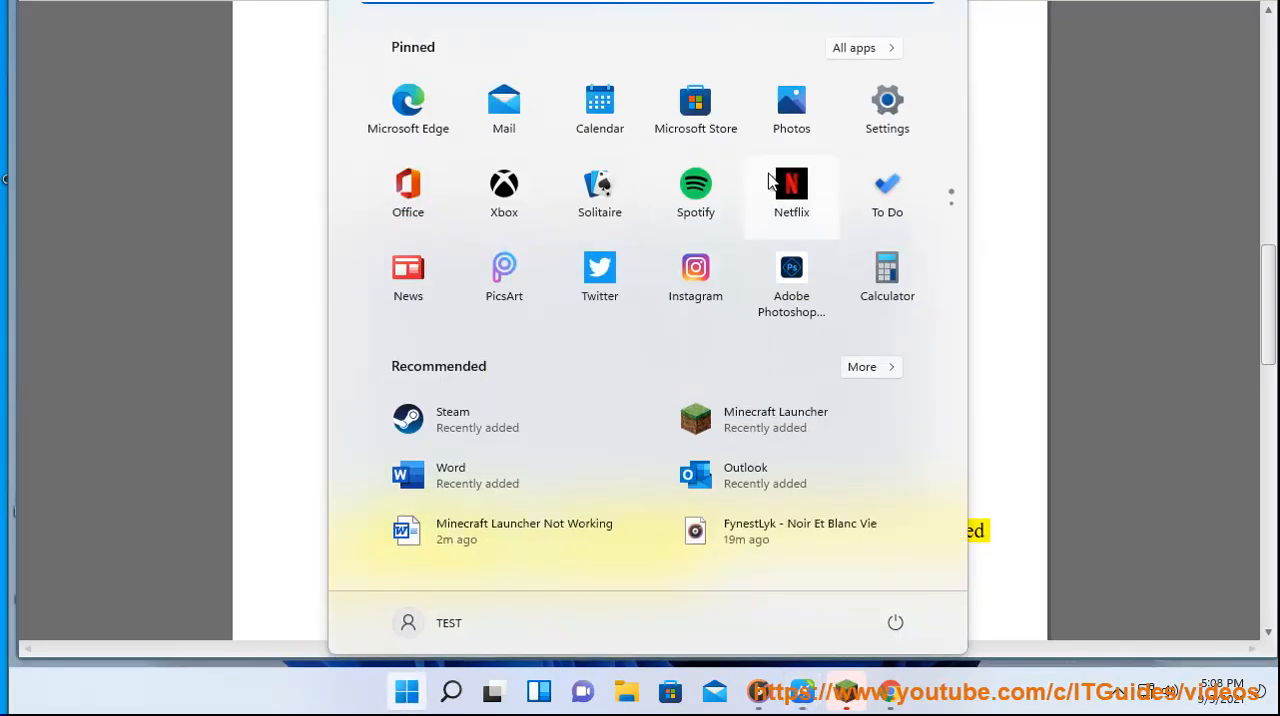
- Go to Windows Update in Settings and check for available updates
click(886, 98)
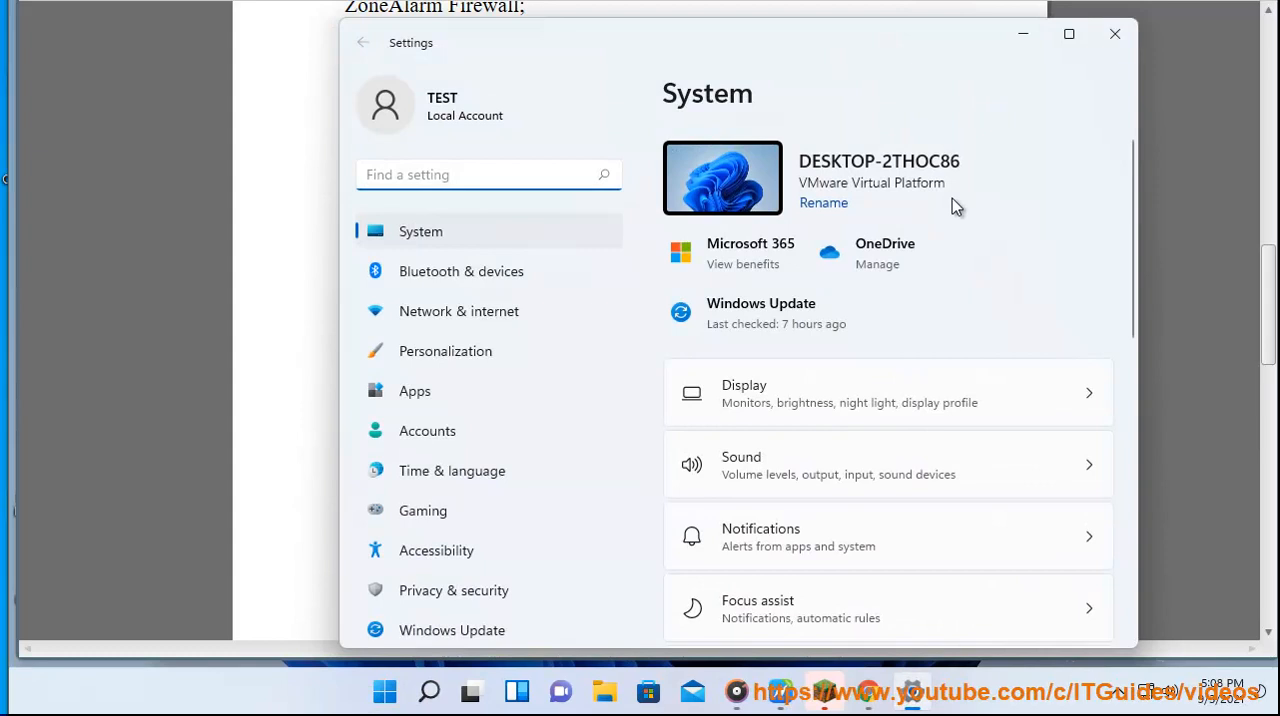
click(452, 630)
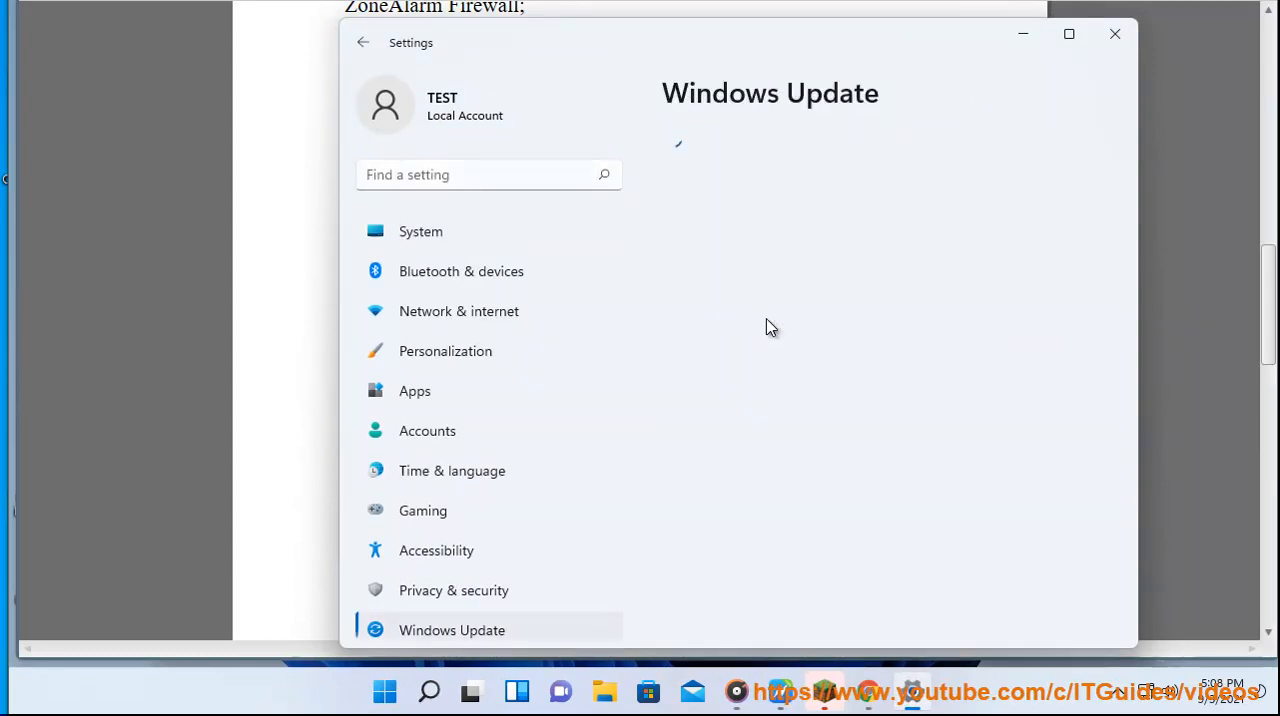
click(452, 630)
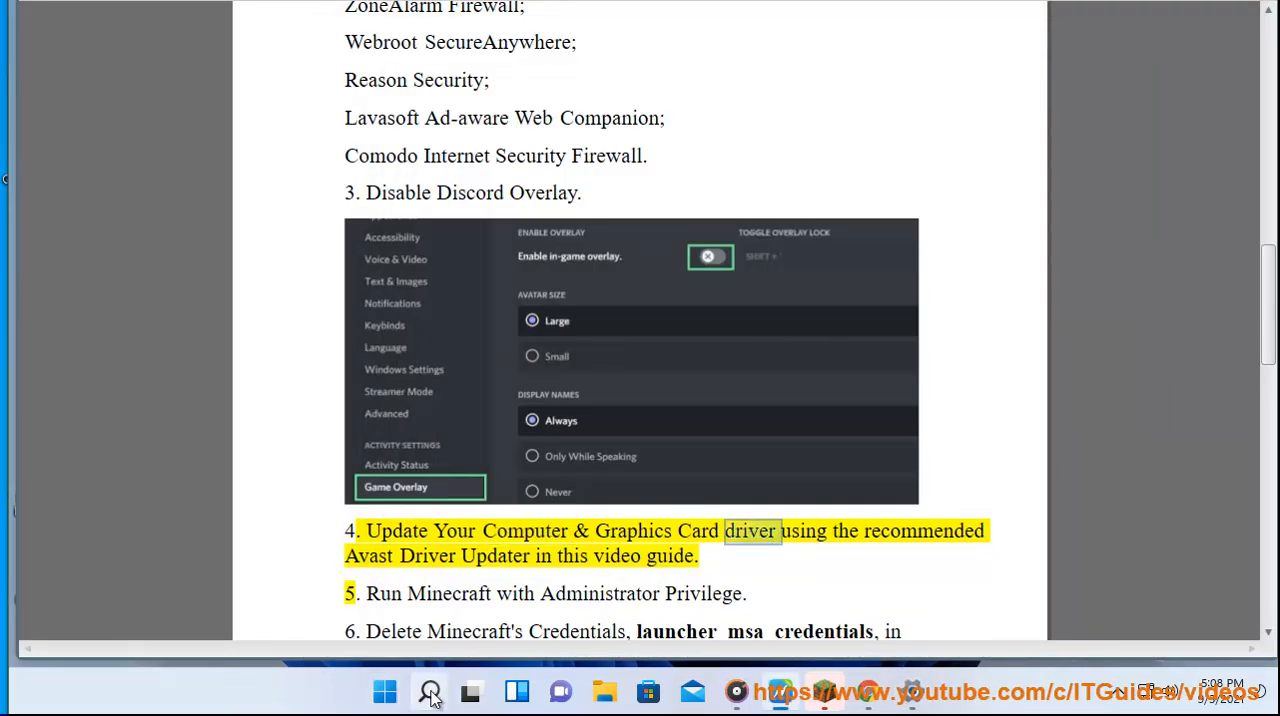
- Find Avast Driver Updater via taskbar search and rescan the drivers for outdated ones
click(428, 692)
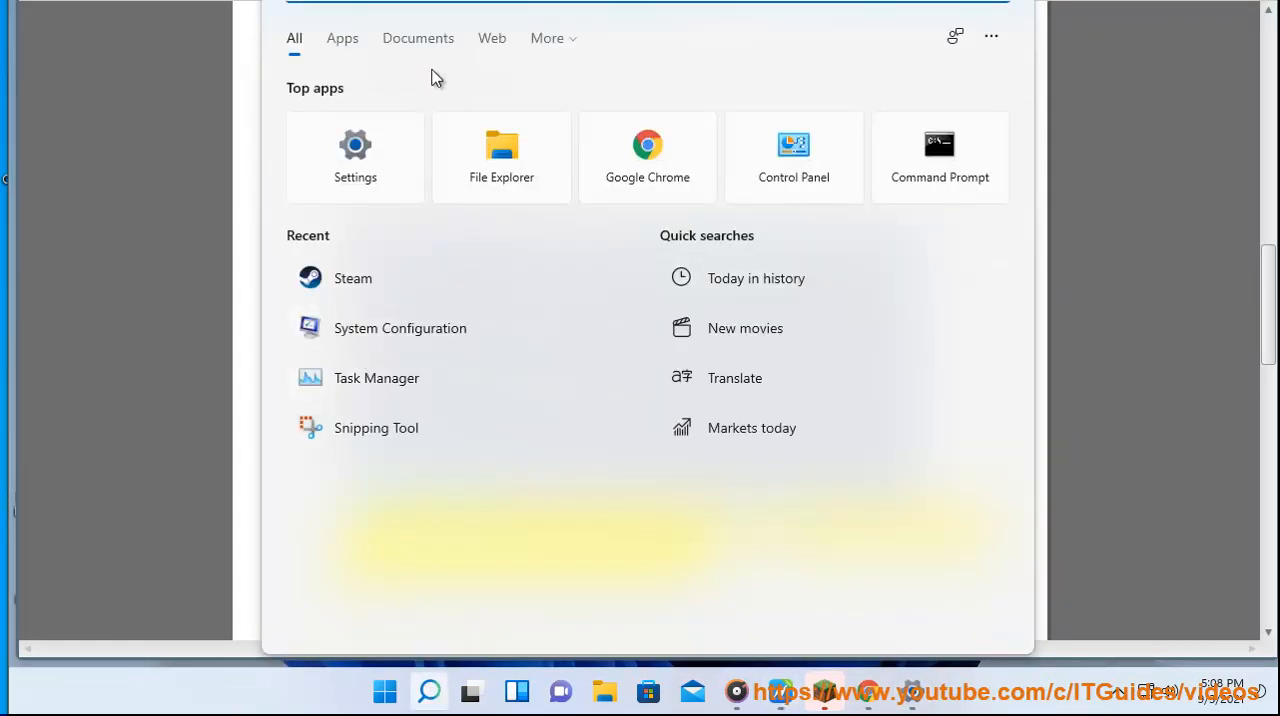
text(a)
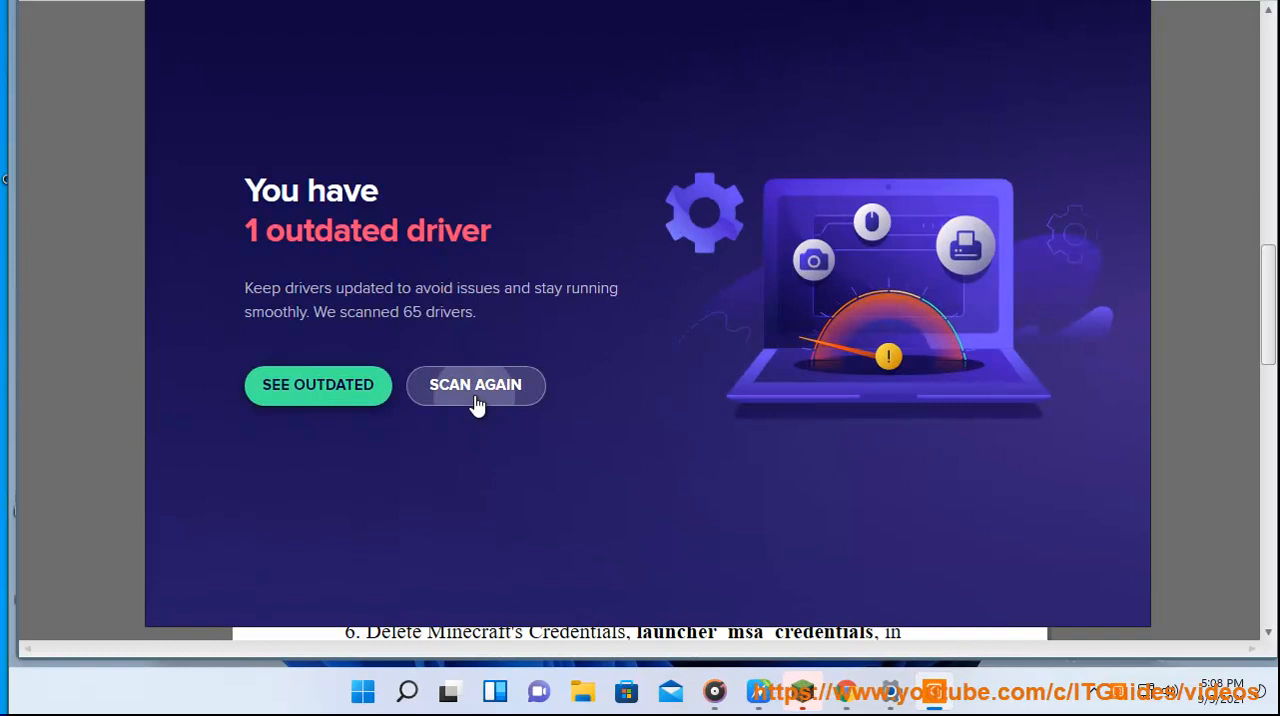
click(476, 384)
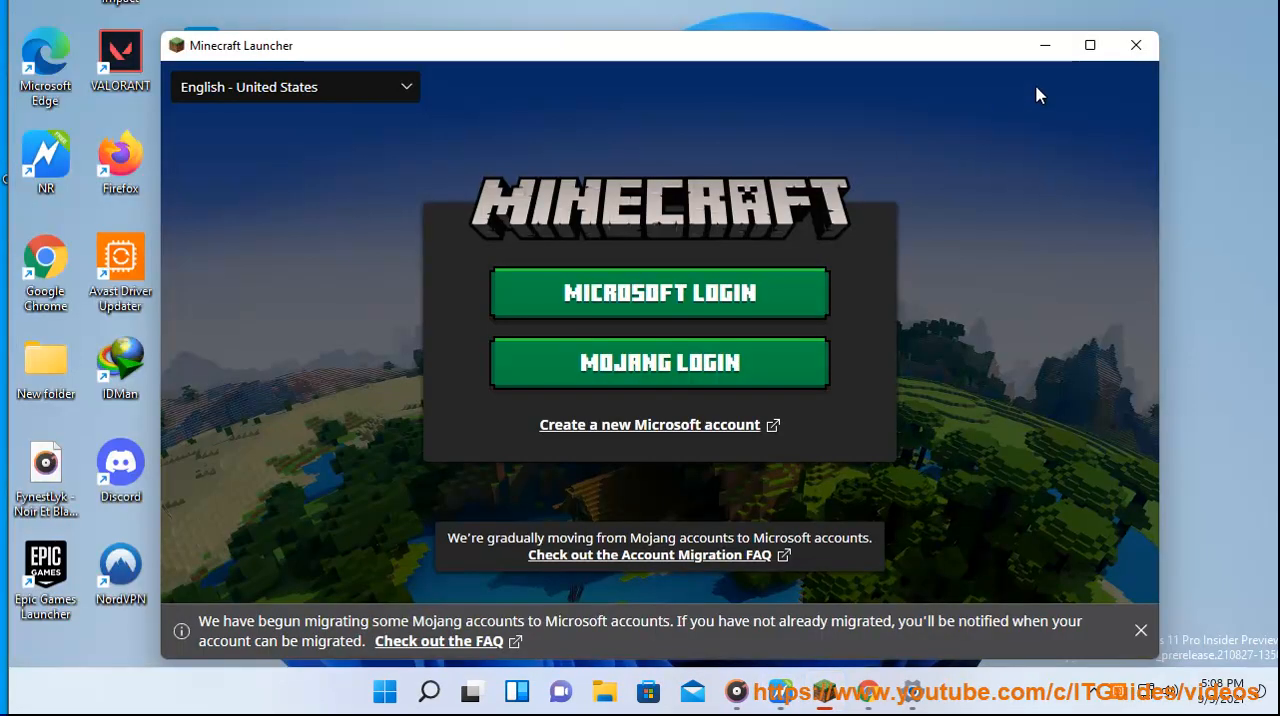
- Set the Minecraft Launcher shortcut to always run as administrator in its Compatibility properties
click(1136, 44)
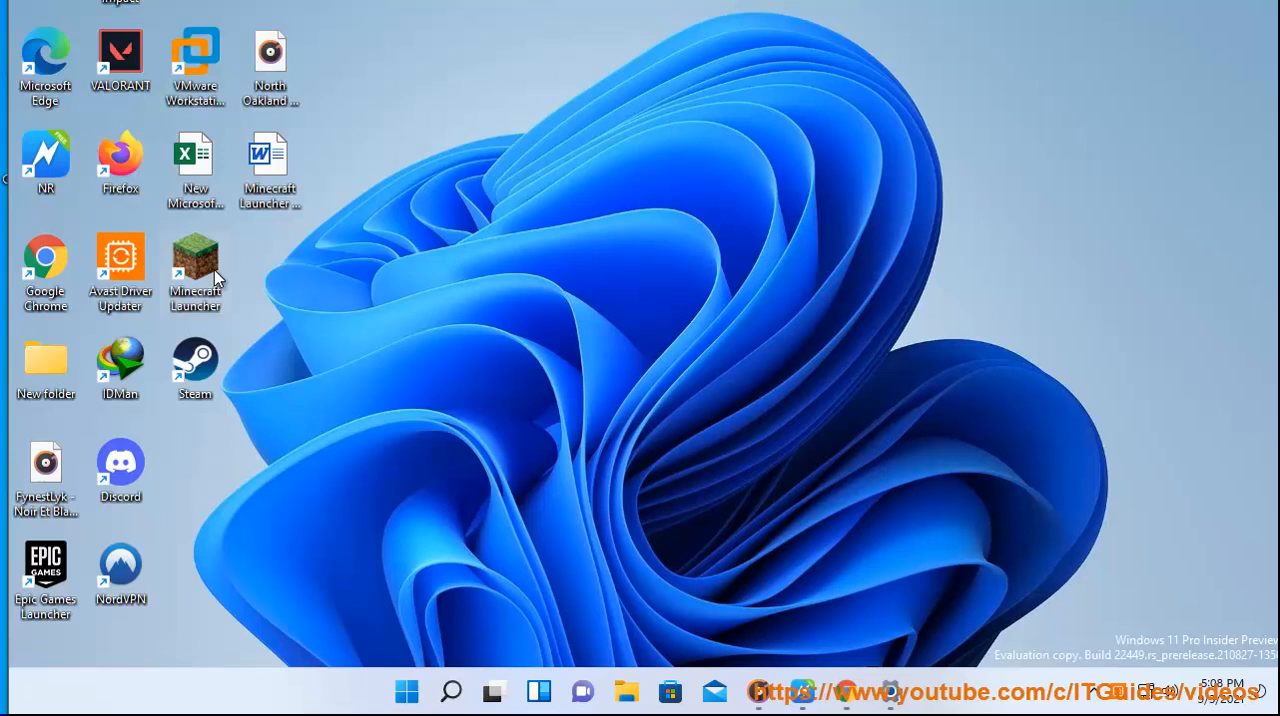
mouse_move(208, 272)
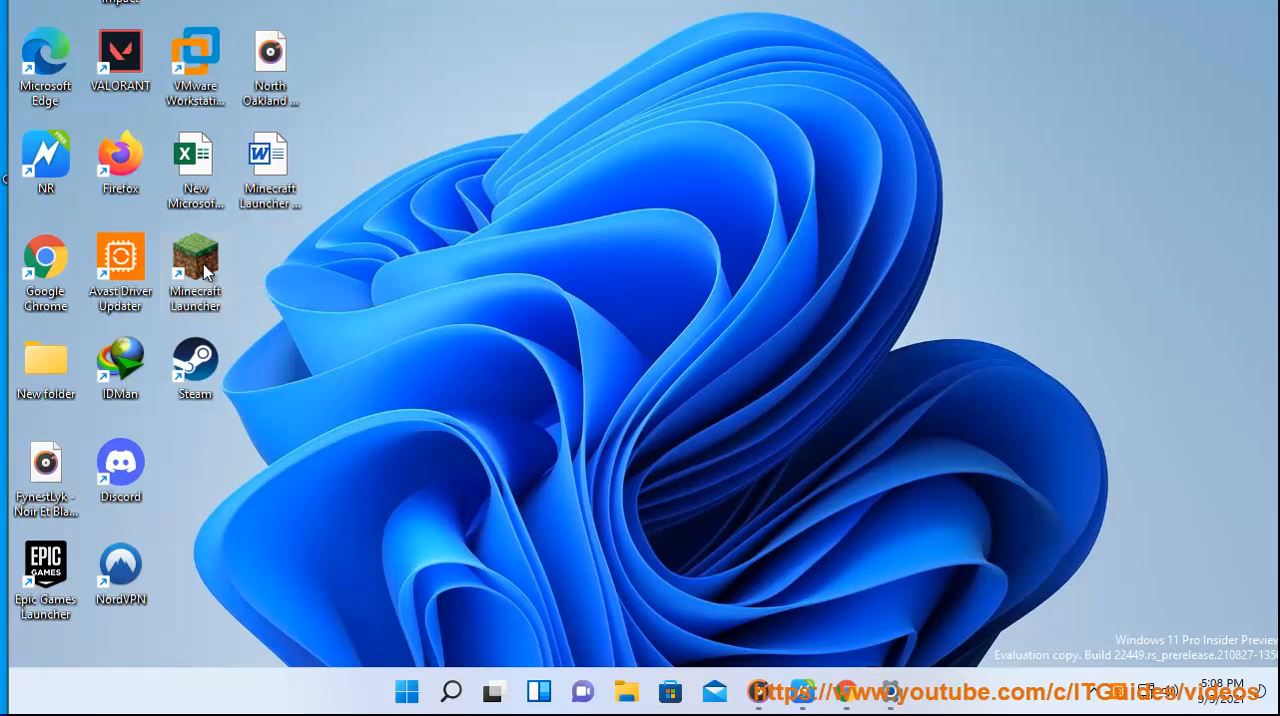
right_click(196, 258)
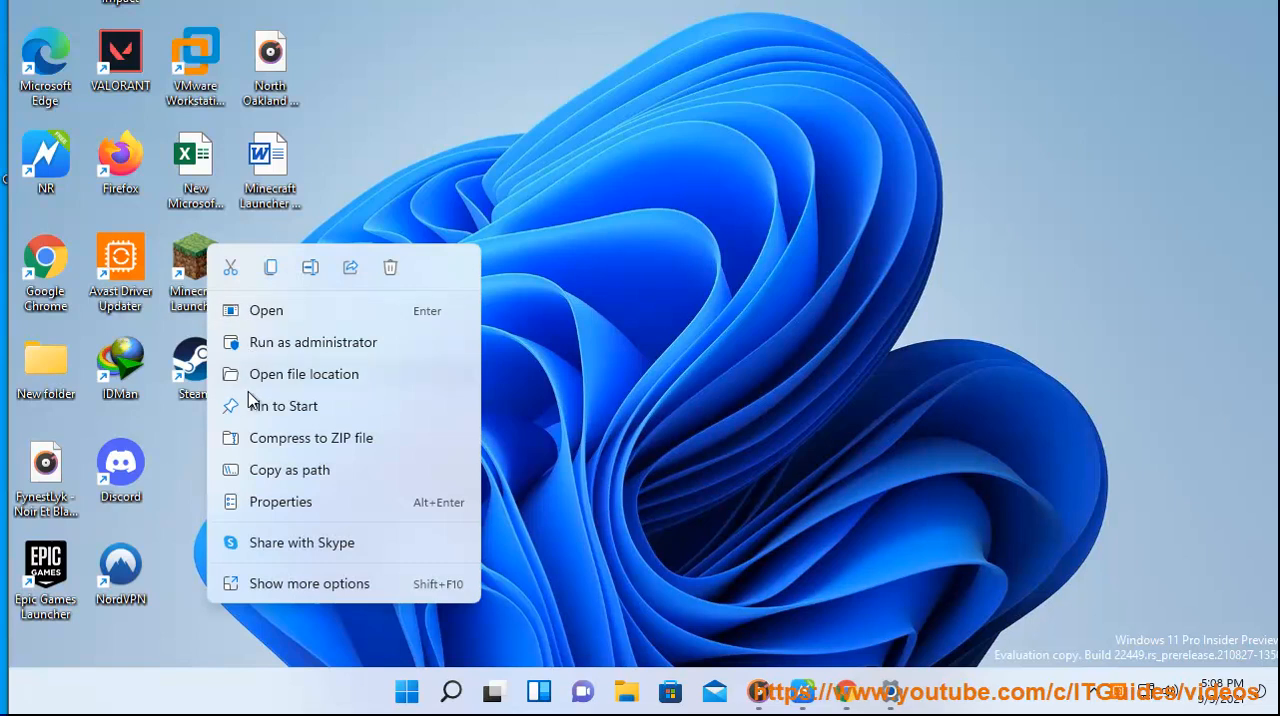
click(560, 222)
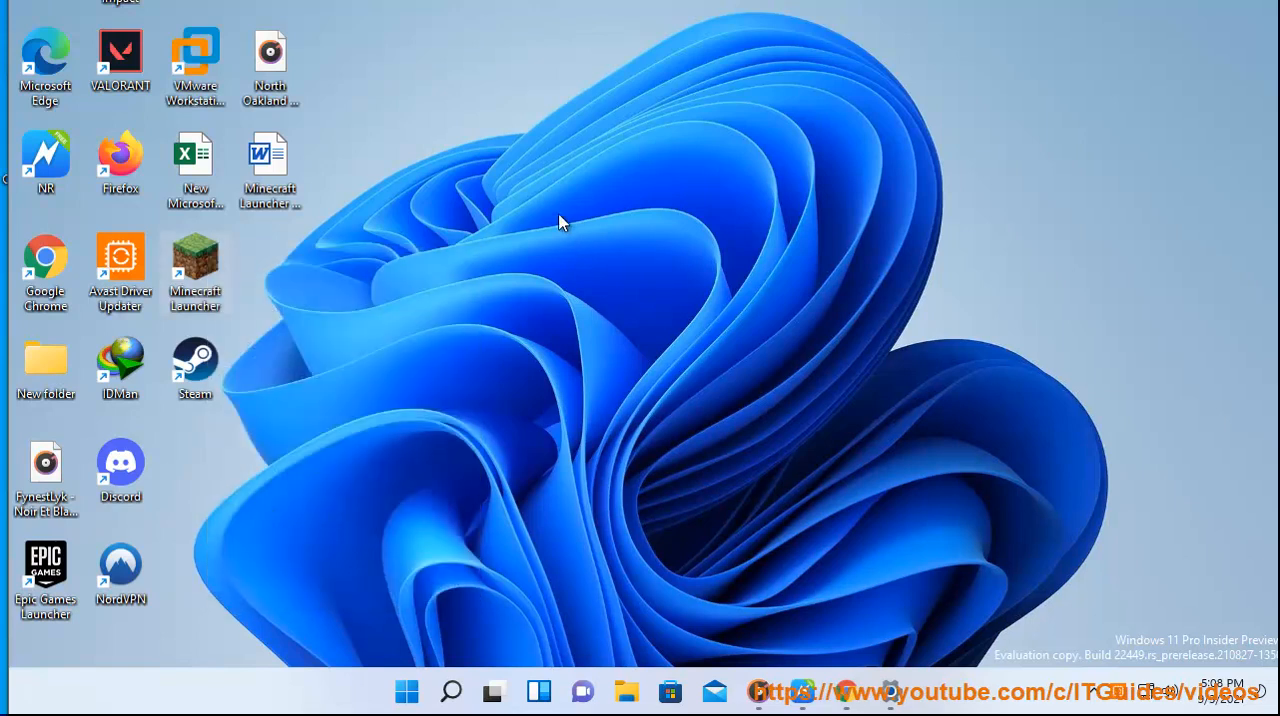
click(194, 258)
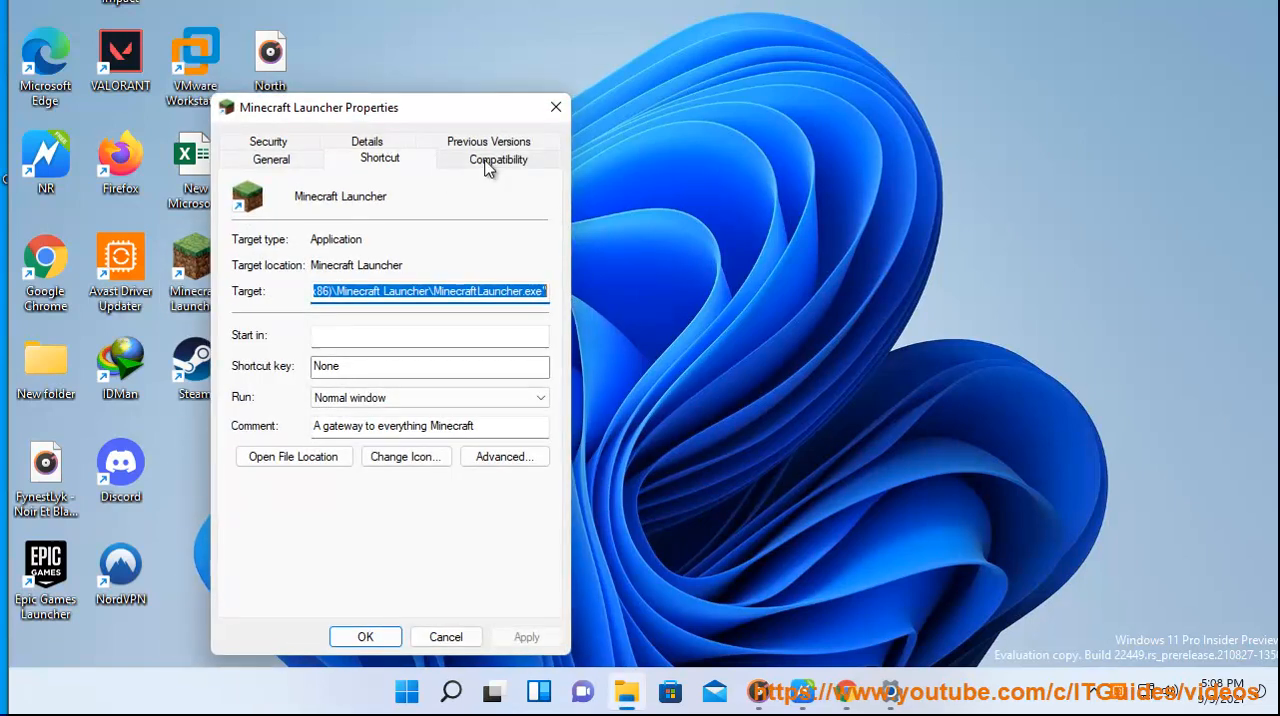
click(498, 160)
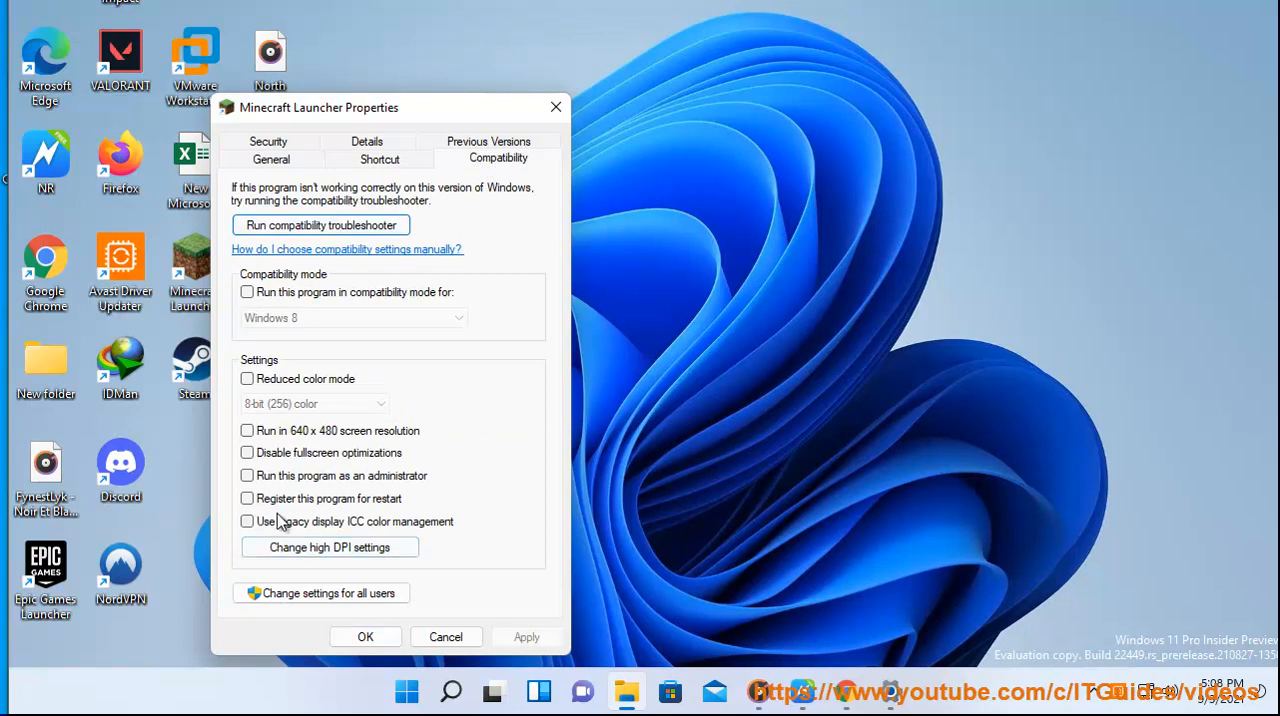
mouse_move(270, 492)
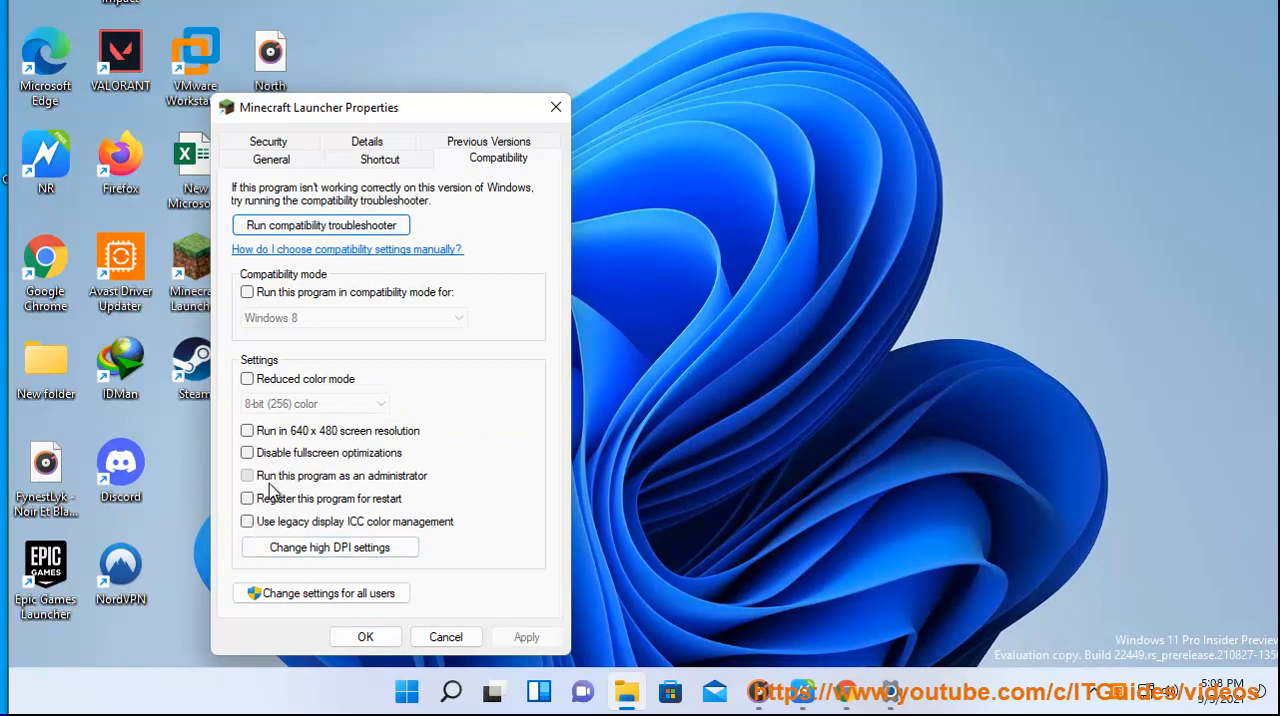
click(248, 476)
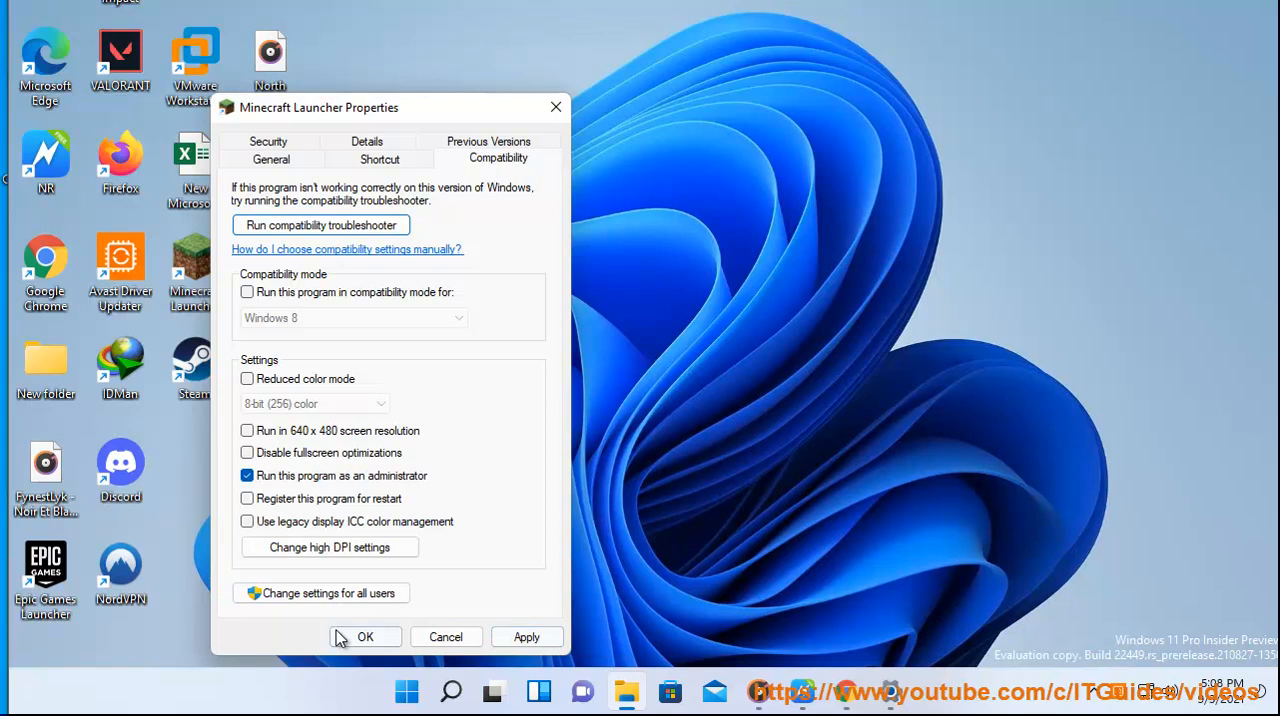
click(364, 636)
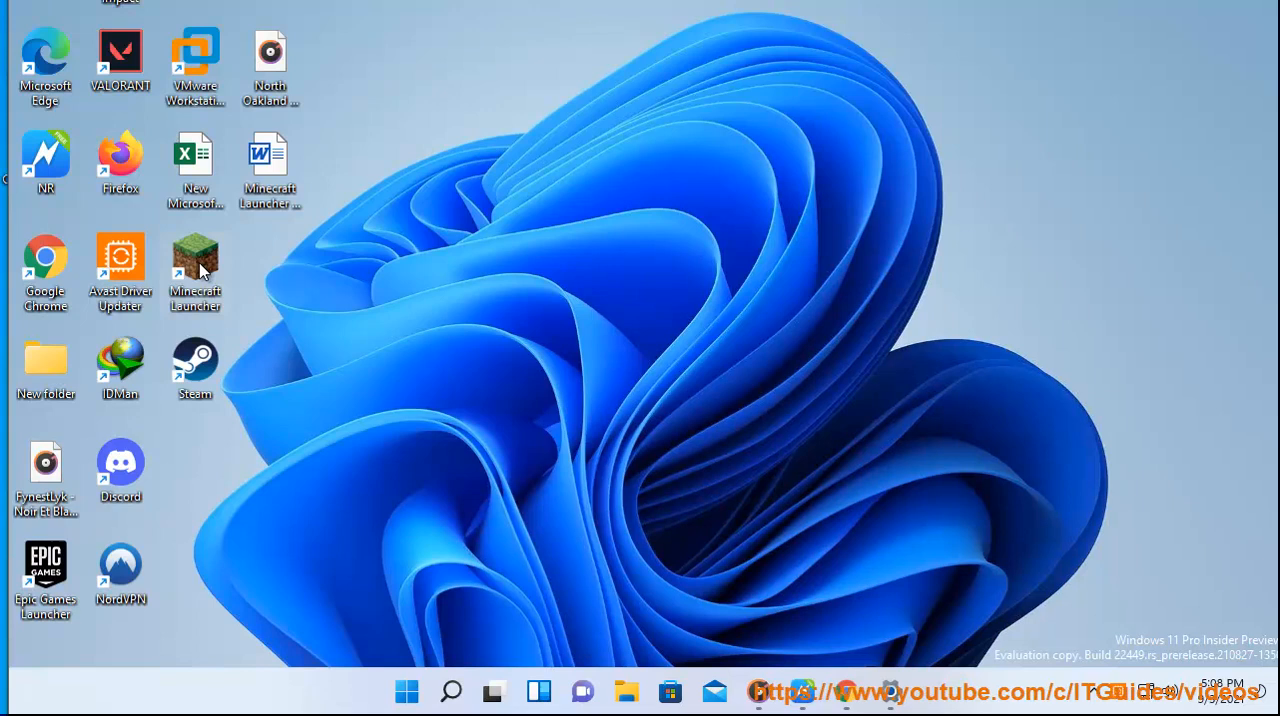
mouse_move(288, 350)
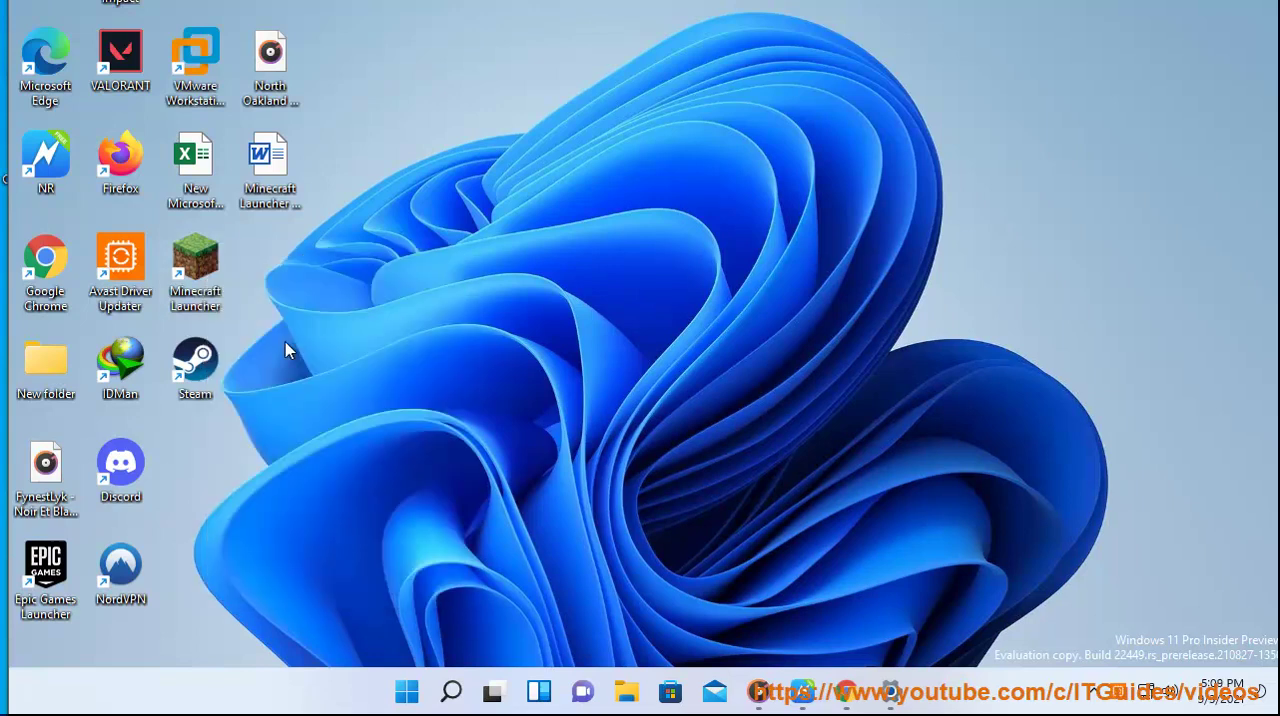
- Launch the Minecraft Launcher and approve the UAC admin prompt
double_click(194, 264)
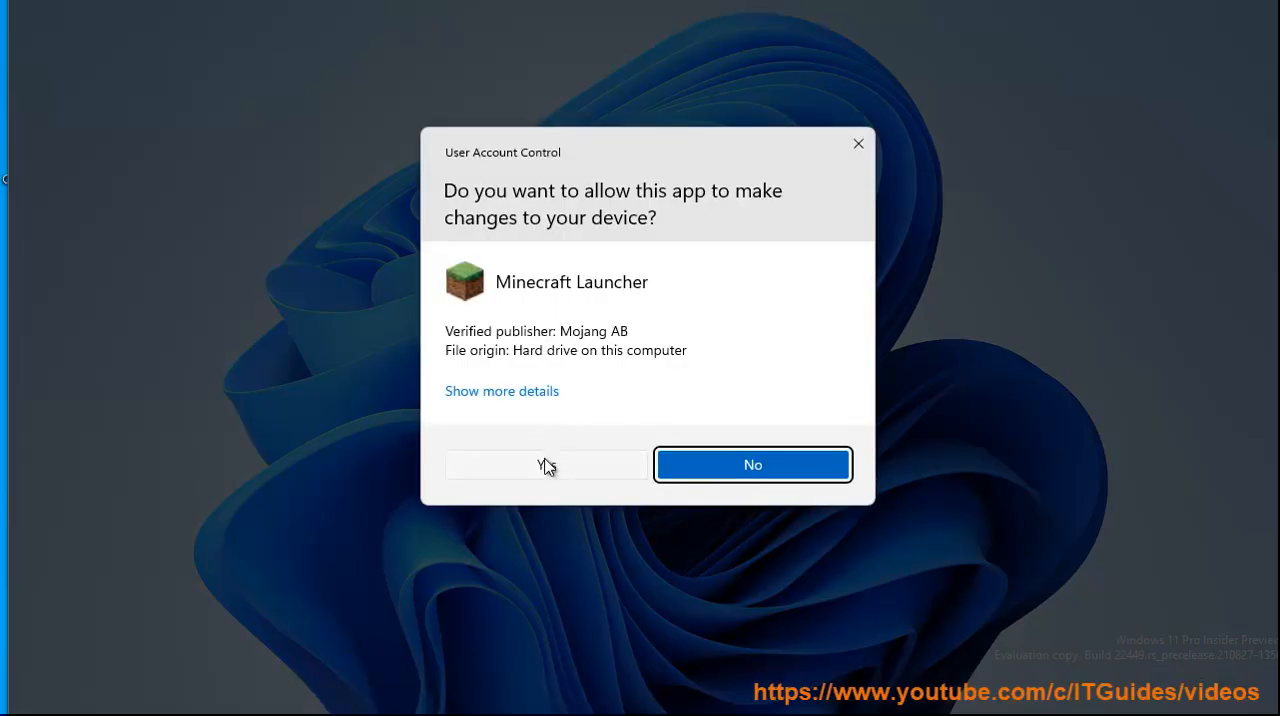
click(548, 464)
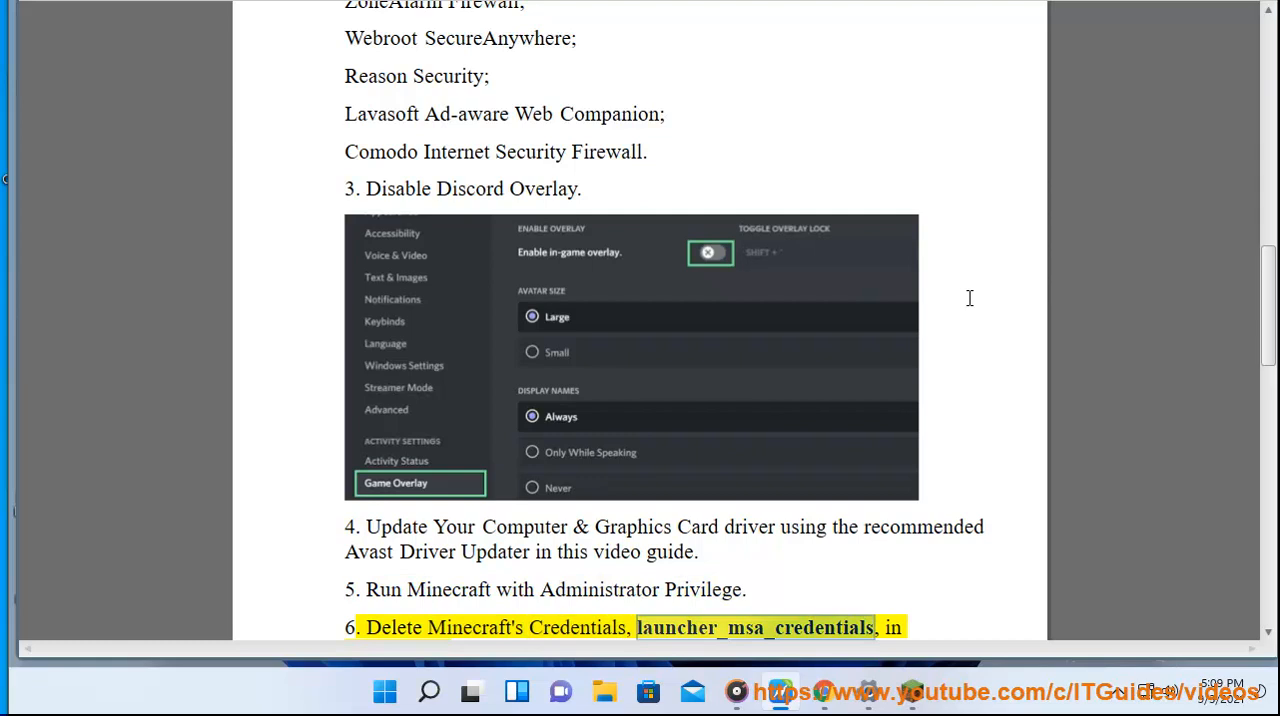
scroll(down, 3)
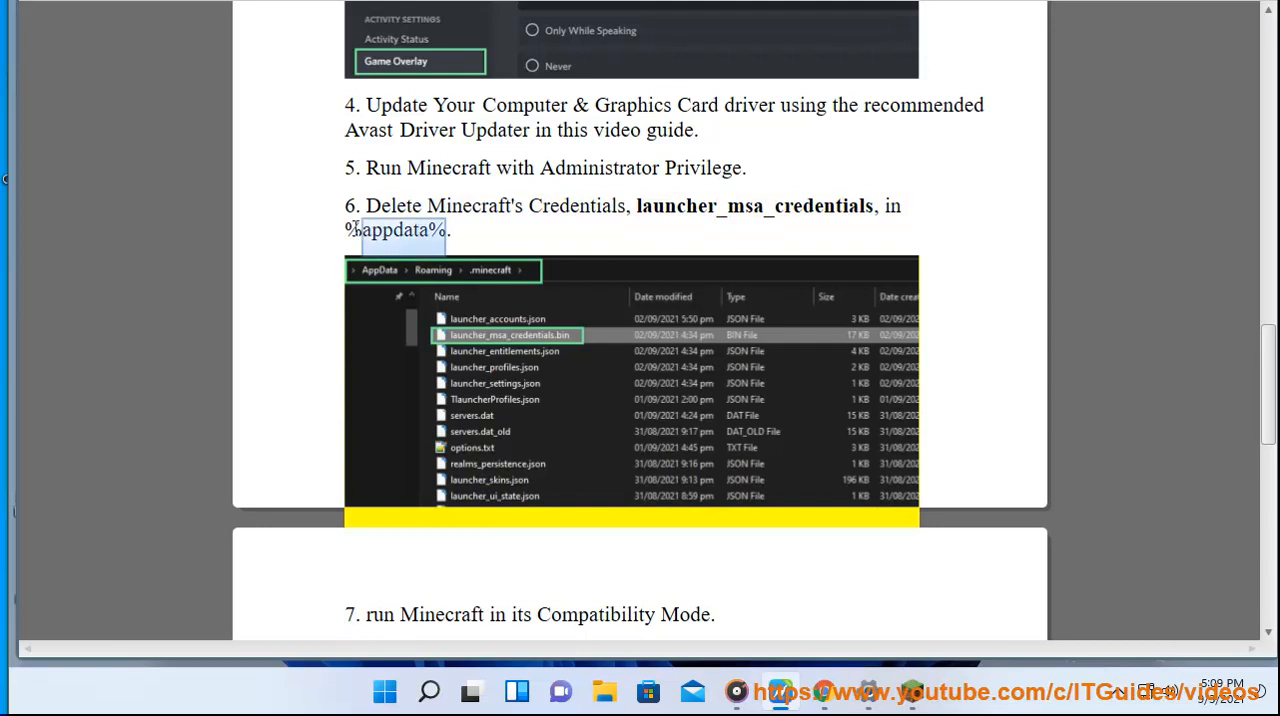
right_click(396, 230)
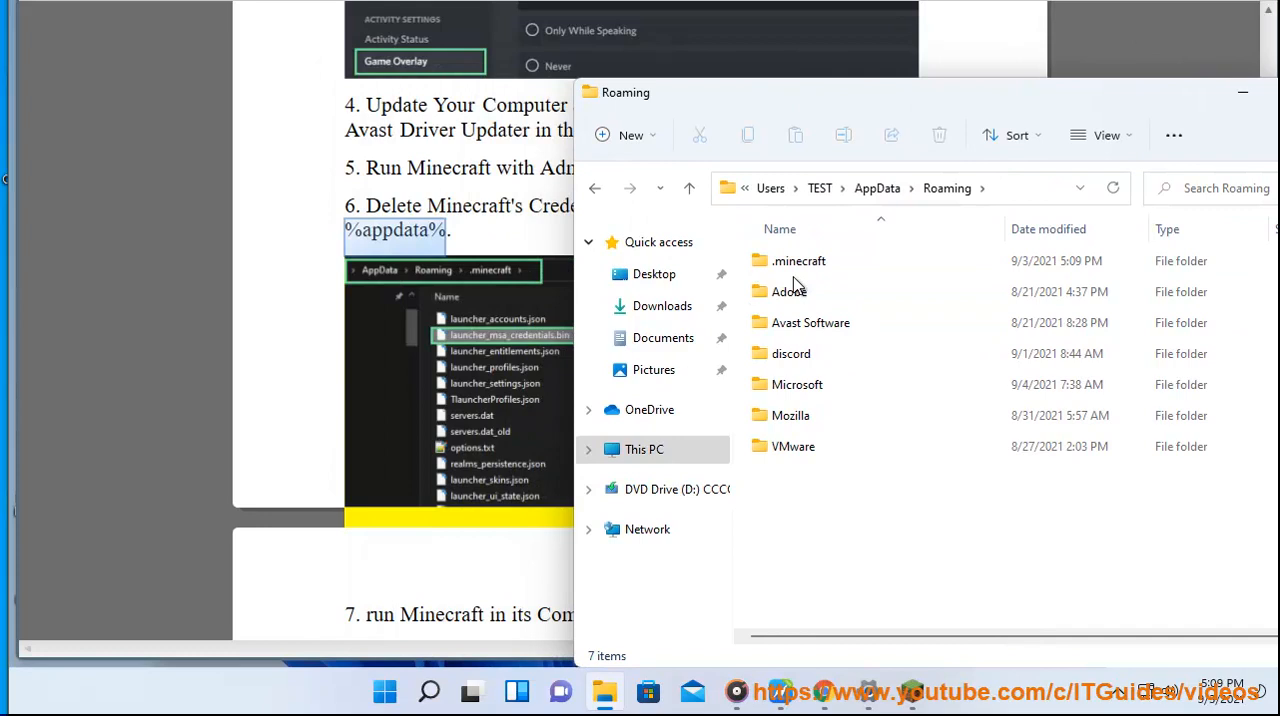
right_click(798, 260)
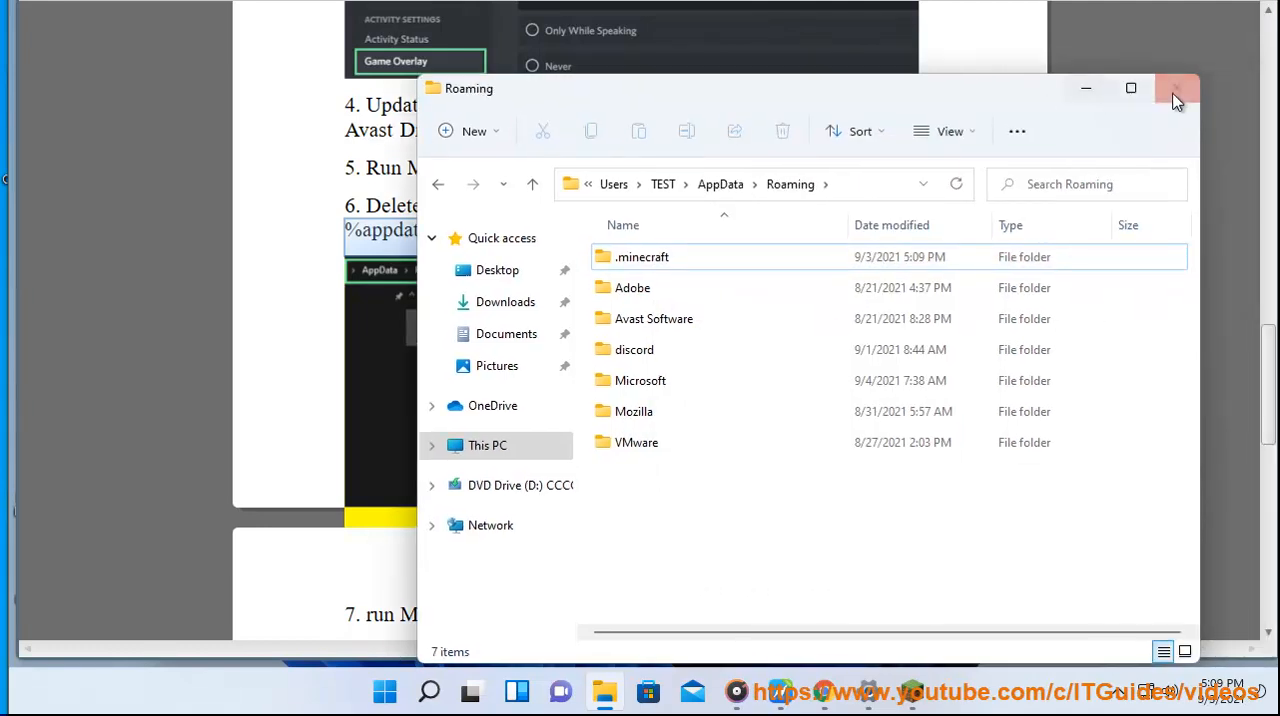
click(1172, 88)
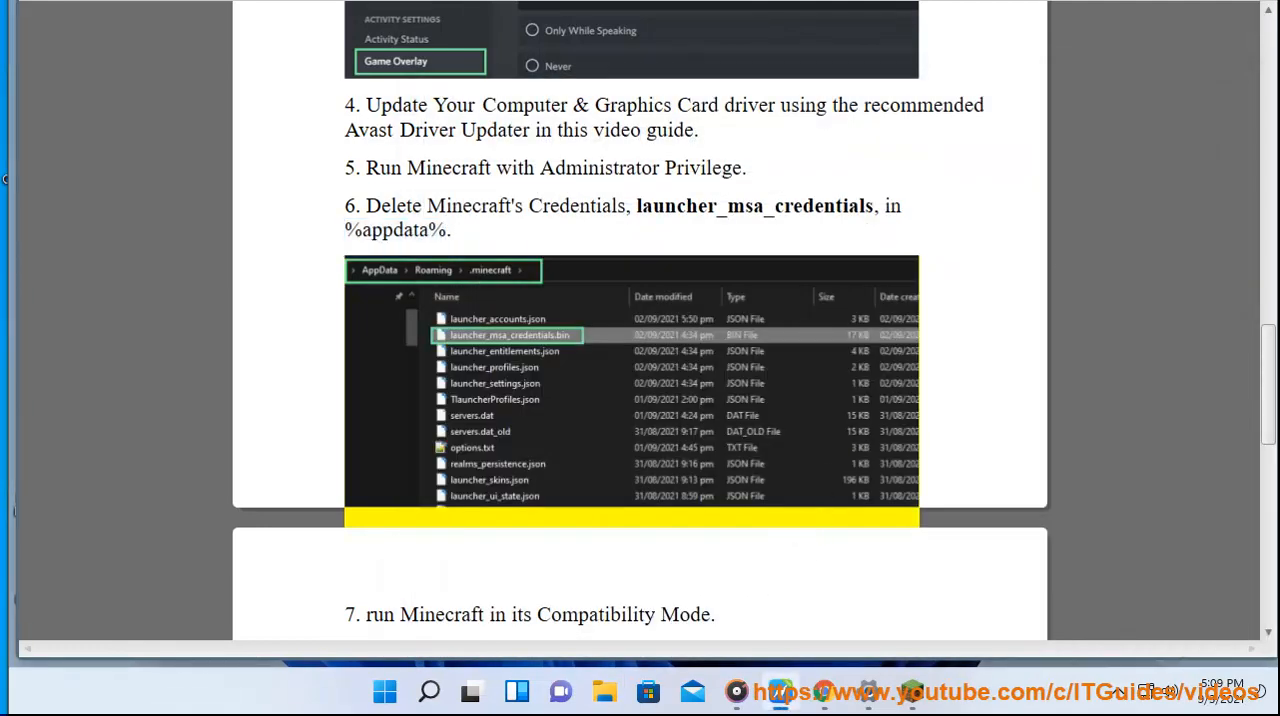
scroll(down, 3)
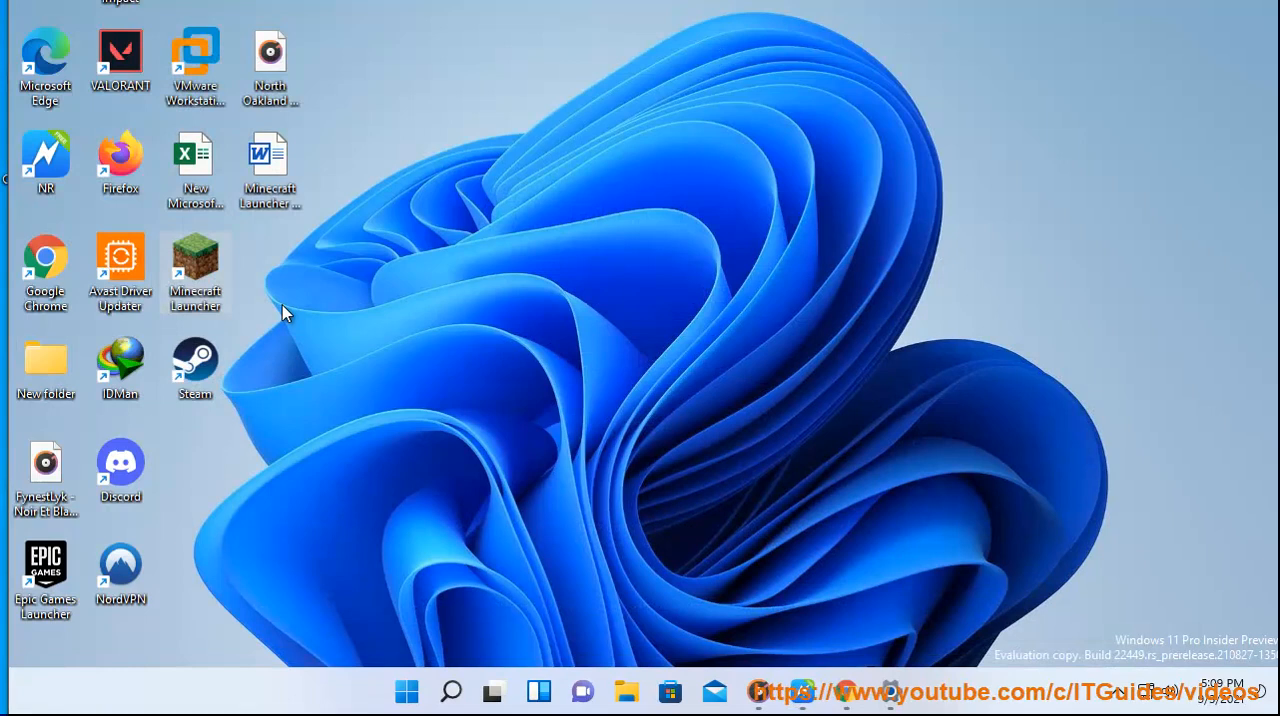
click(196, 270)
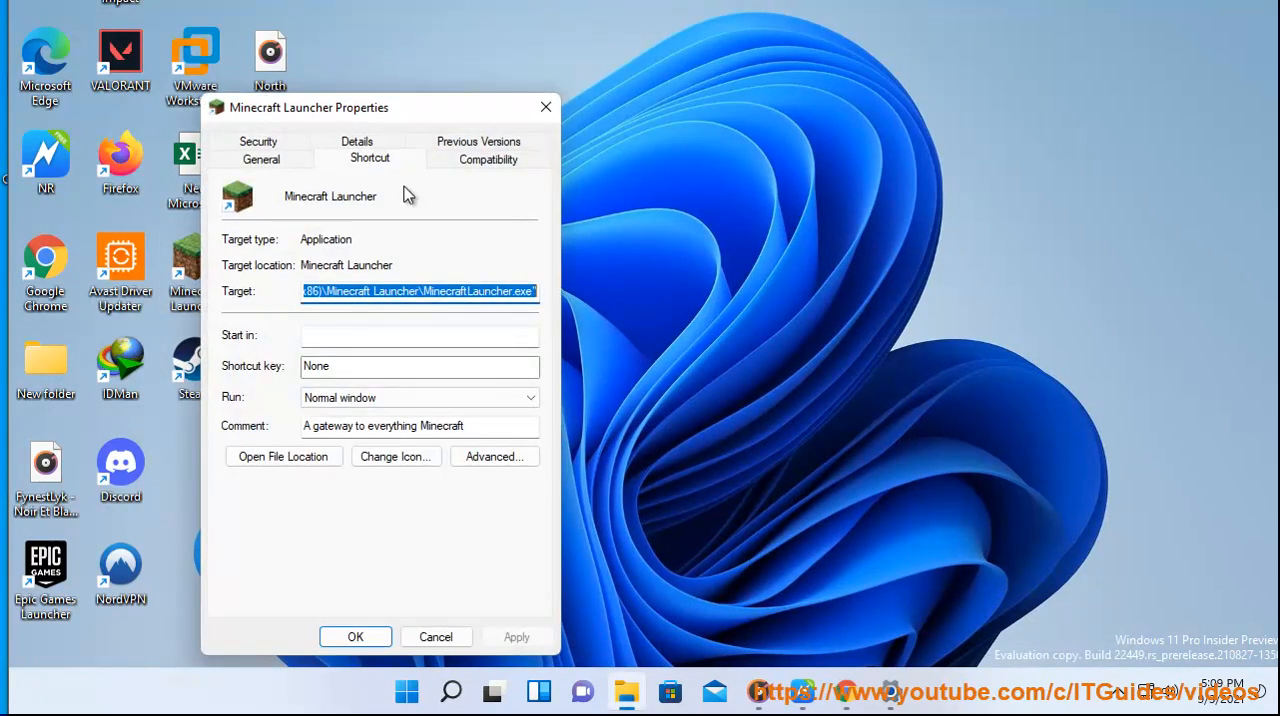
click(486, 158)
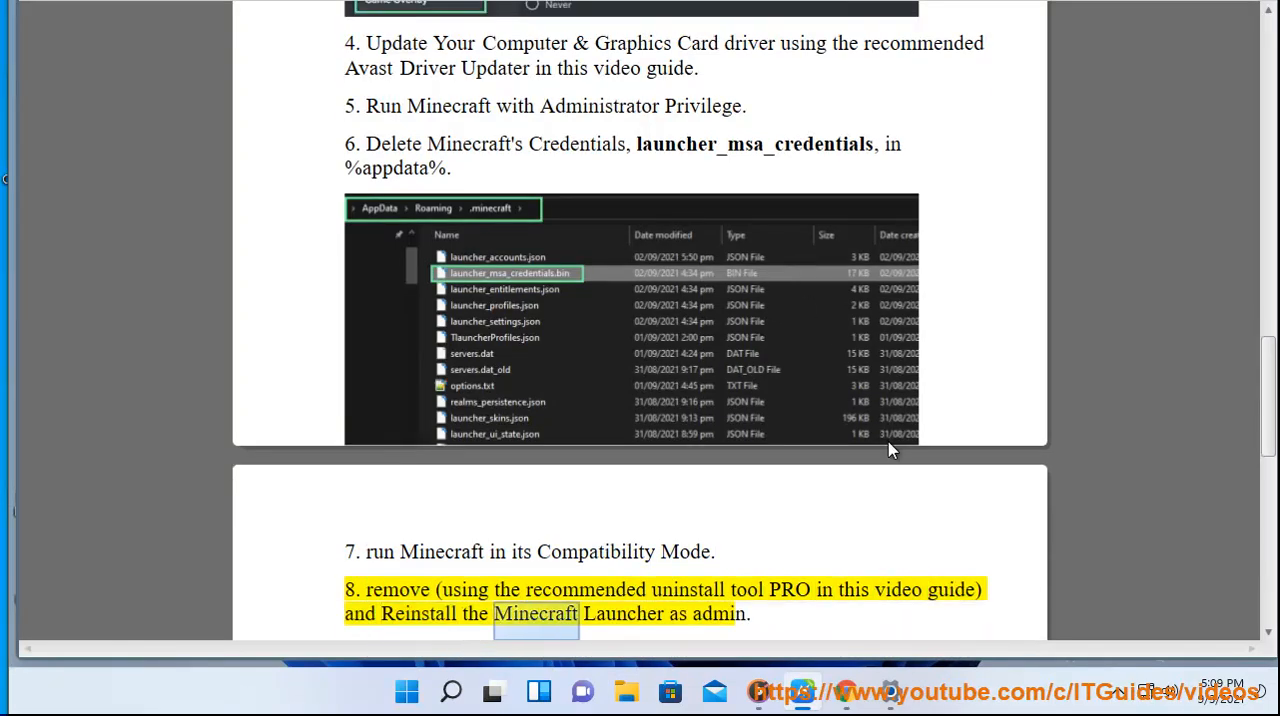
scroll(down, 3)
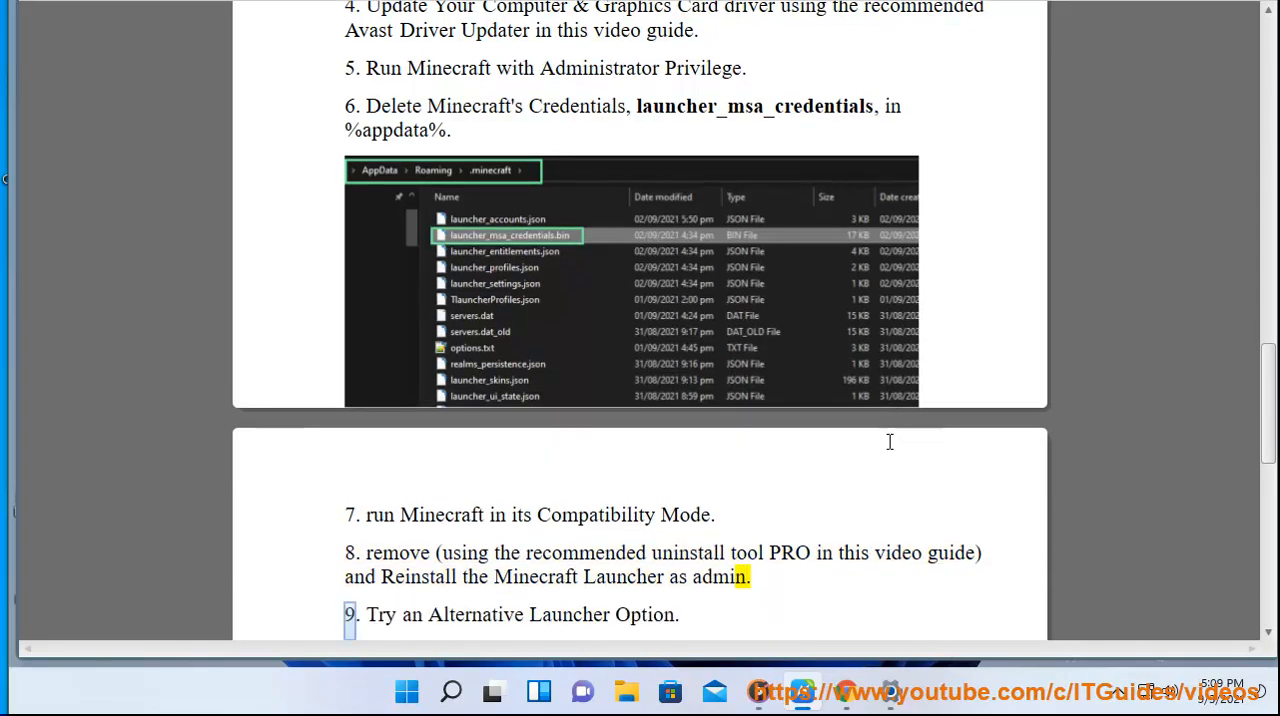